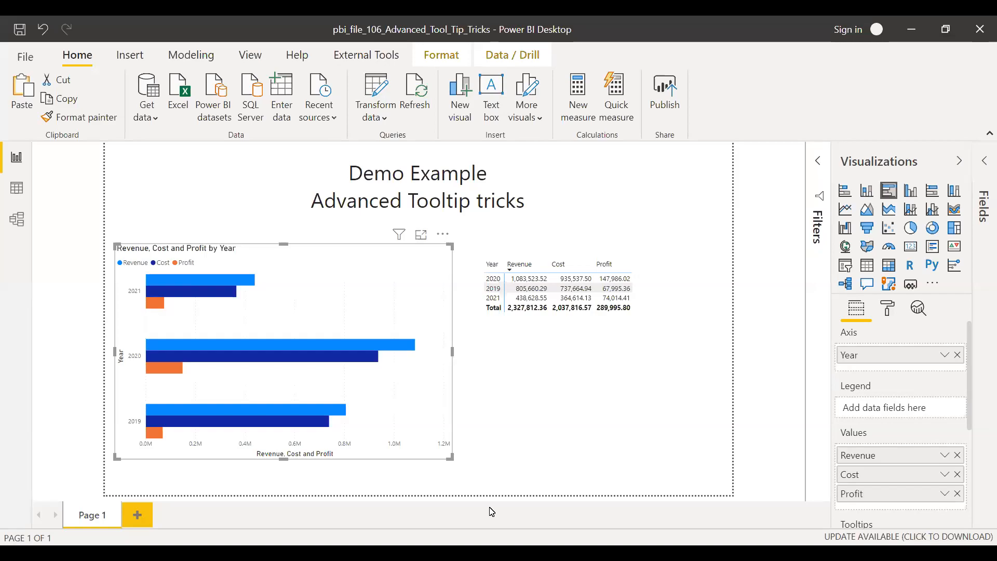
pyautogui.moveTo(483, 512)
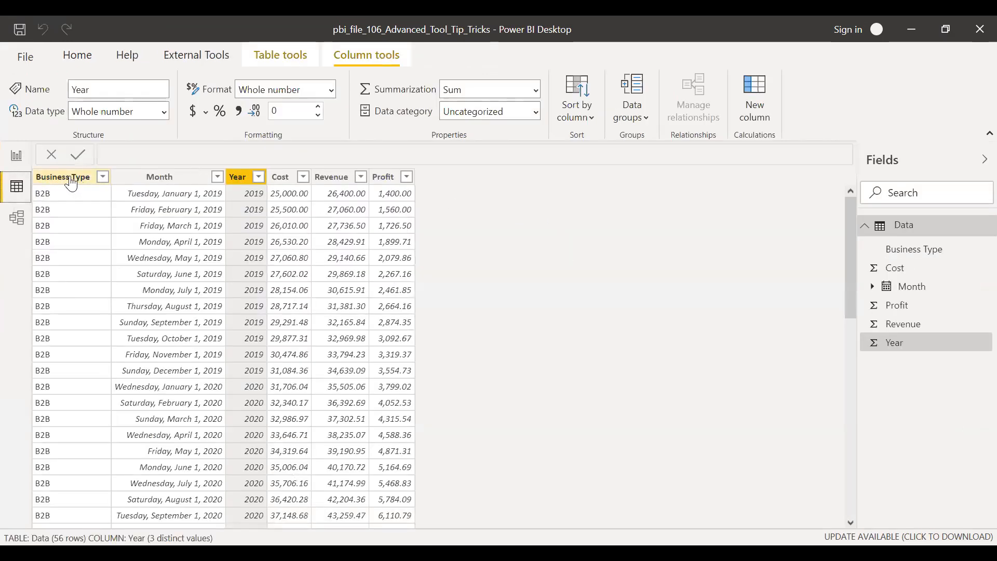
# Inspect the Business Type and Year columns in Data view, then return to the report.
pyautogui.click(103, 177)
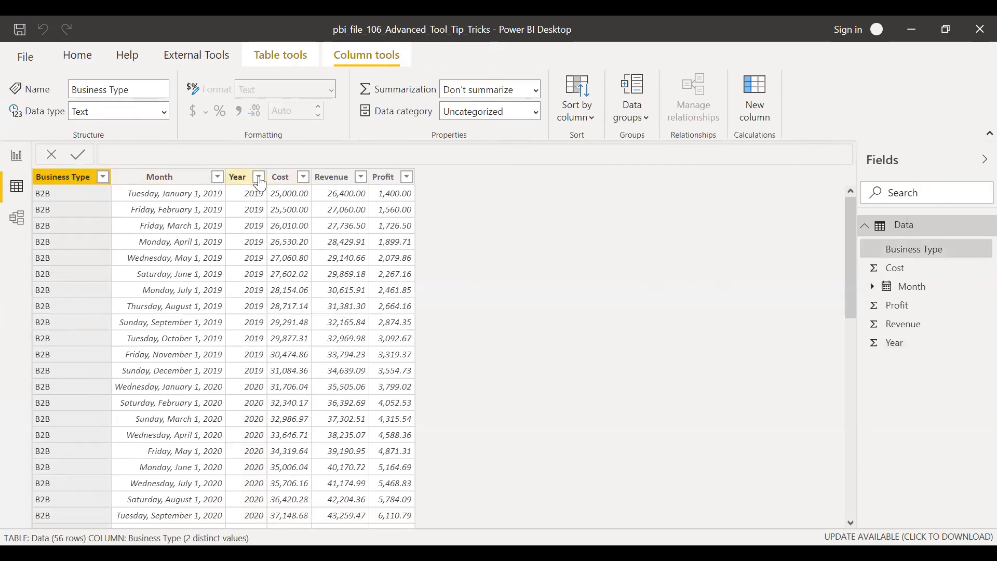
pyautogui.click(237, 176)
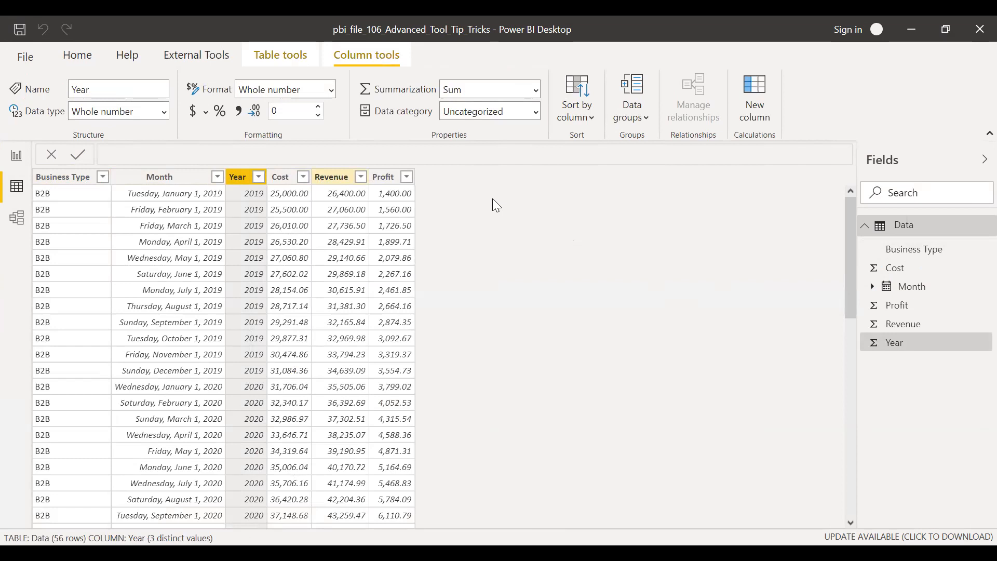
pyautogui.click(15, 155)
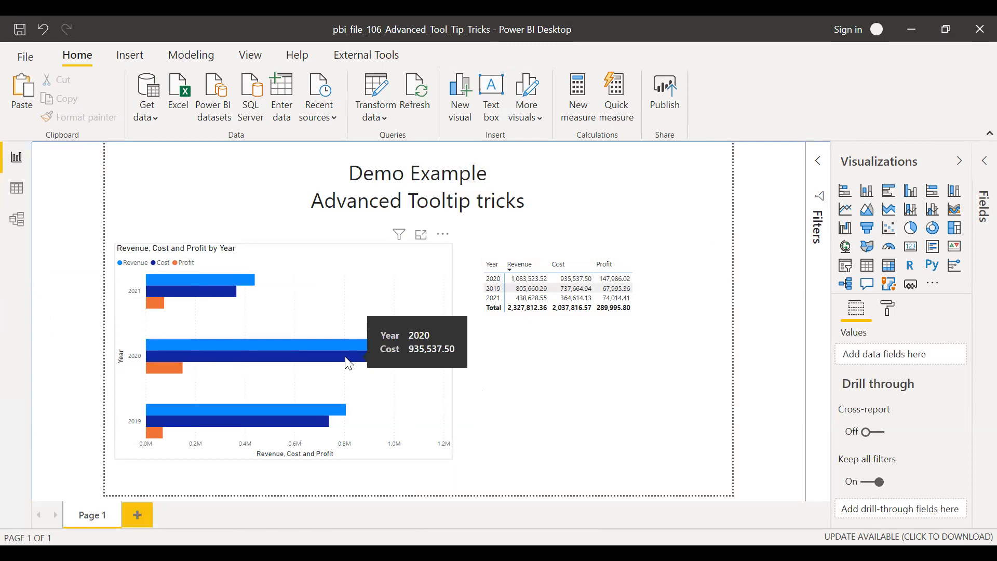
pyautogui.moveTo(356, 364)
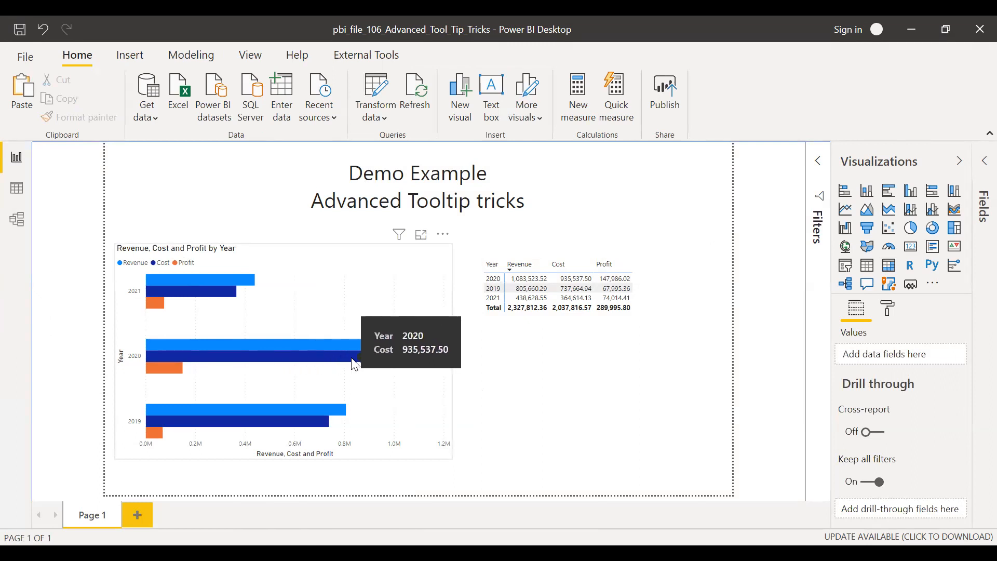
pyautogui.moveTo(321, 348)
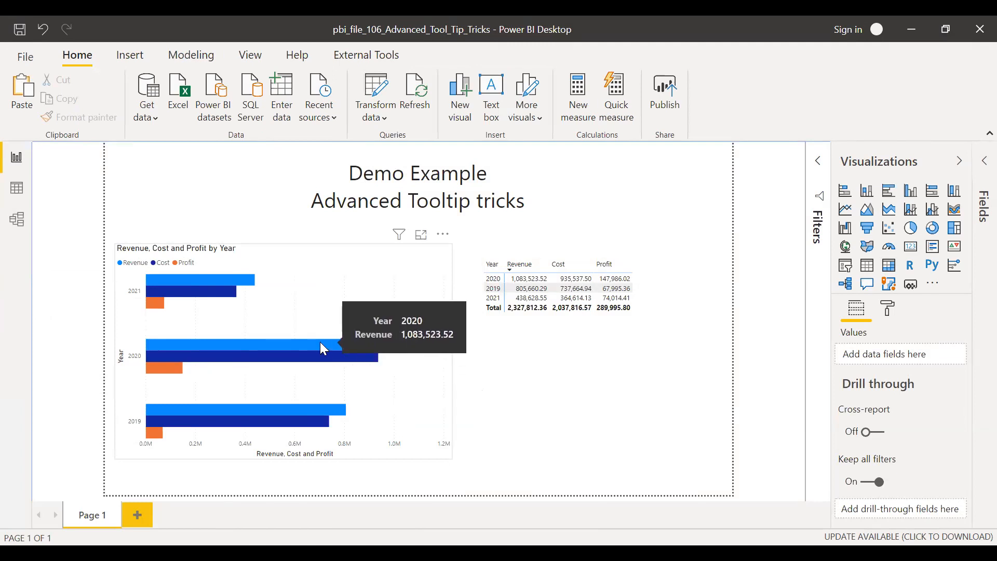
pyautogui.moveTo(158, 375)
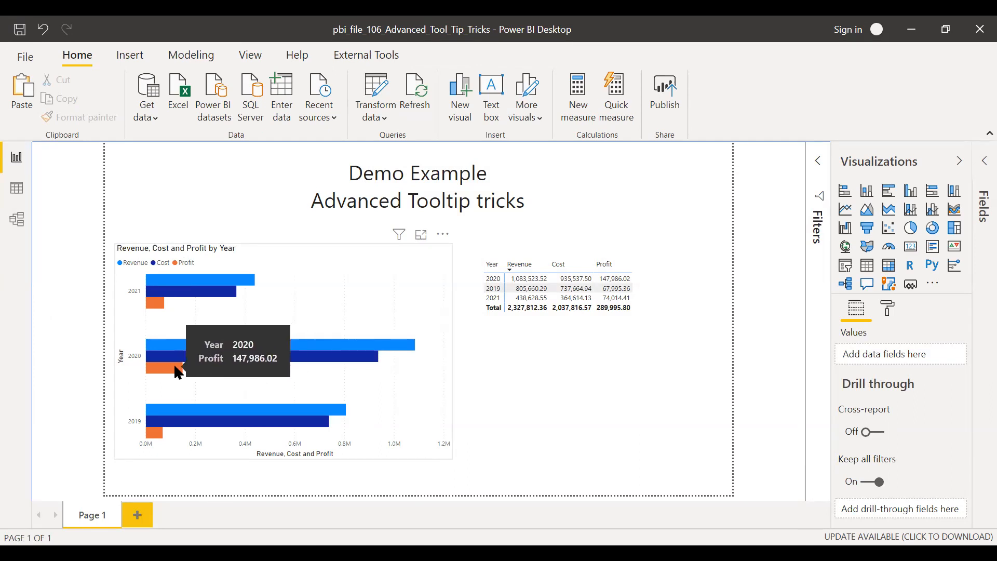
pyautogui.moveTo(175, 374)
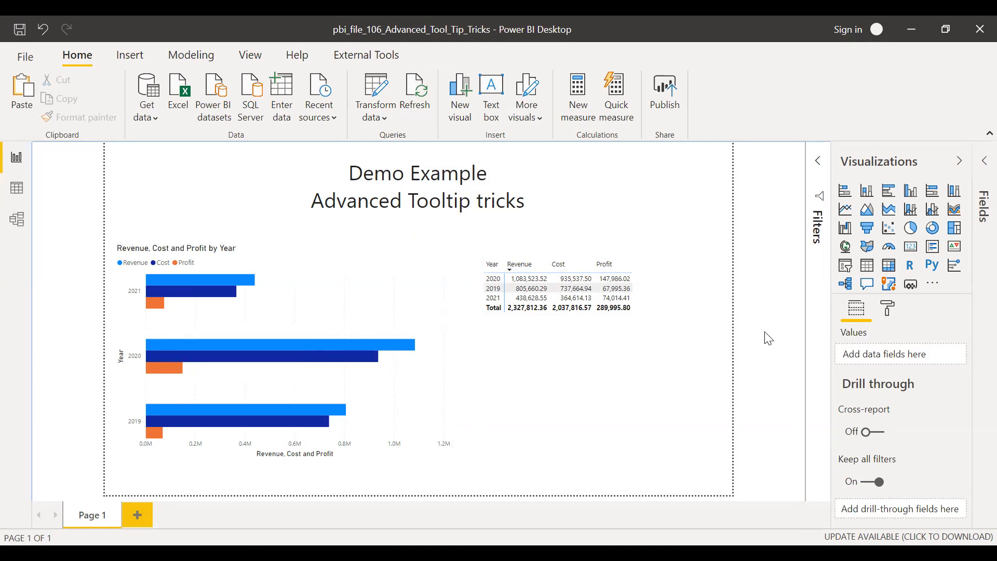
pyautogui.moveTo(614, 279)
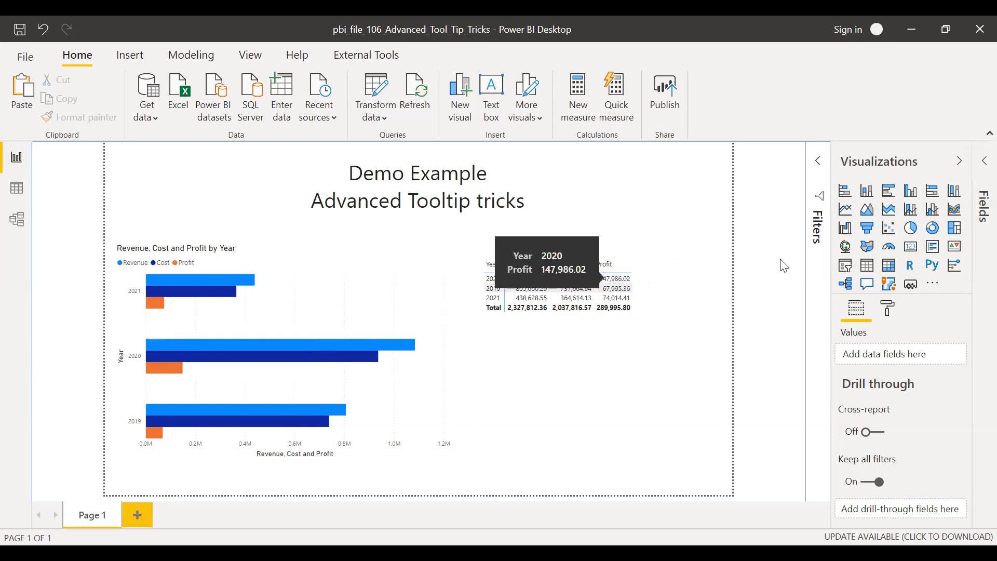
pyautogui.moveTo(381, 425)
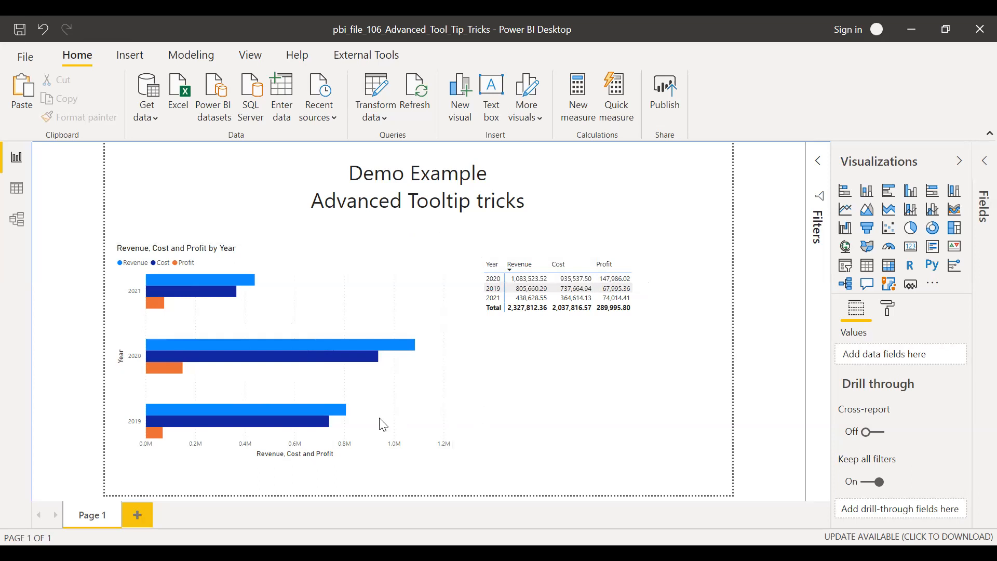
pyautogui.moveTo(299, 412)
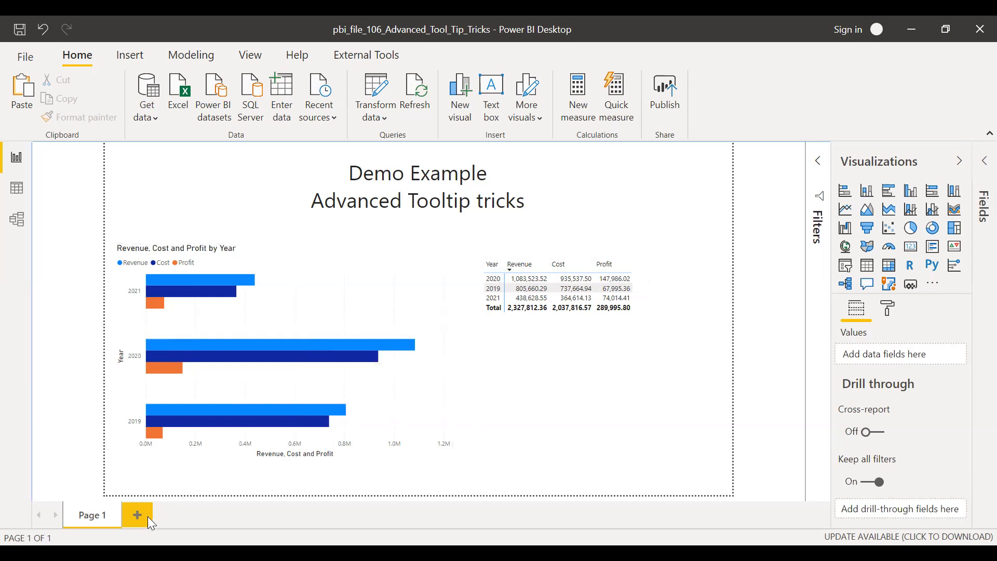
# Add a new page named Tooltip1 and allow it to be used as a tooltip.
pyautogui.click(136, 516)
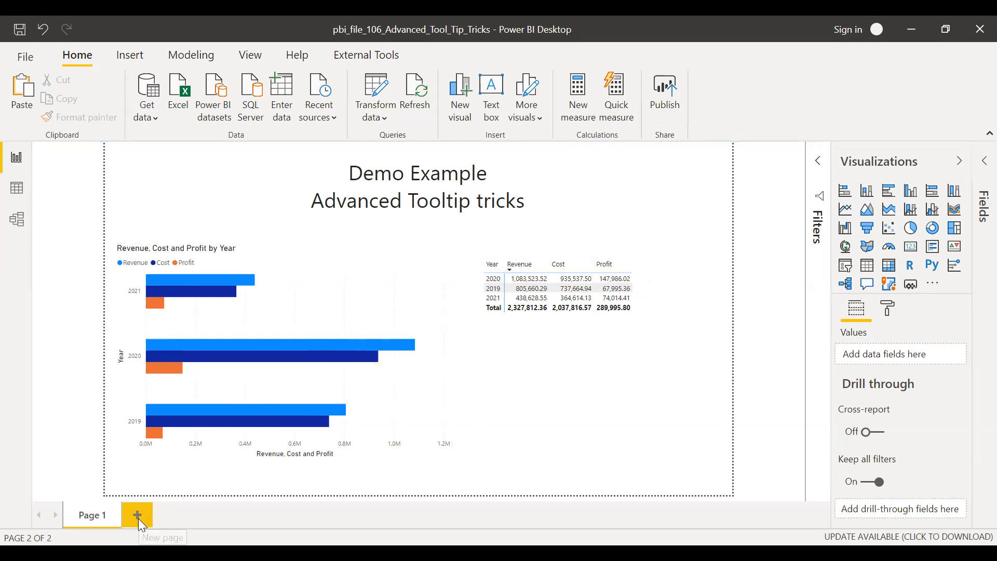
pyautogui.click(136, 514)
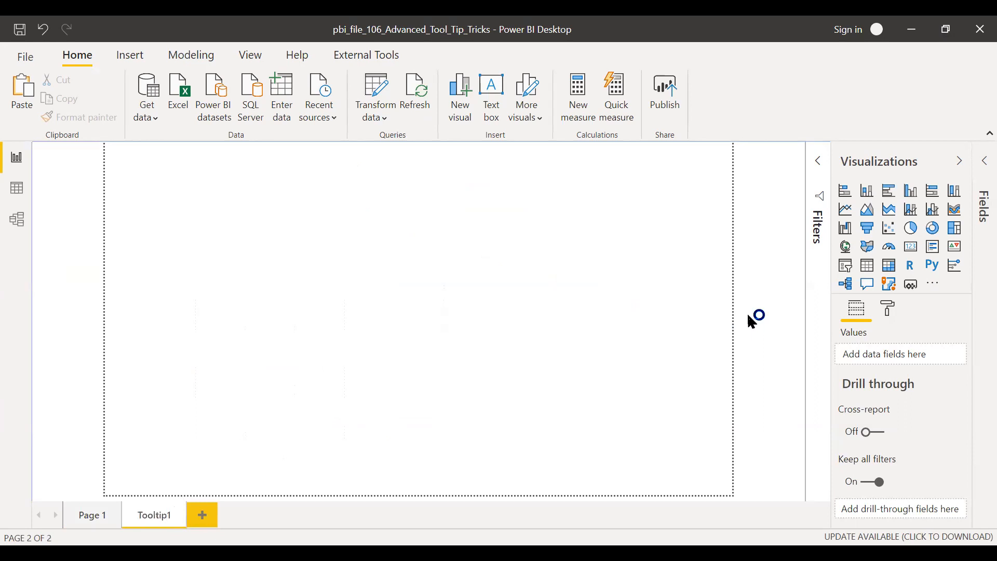
pyautogui.moveTo(914, 329)
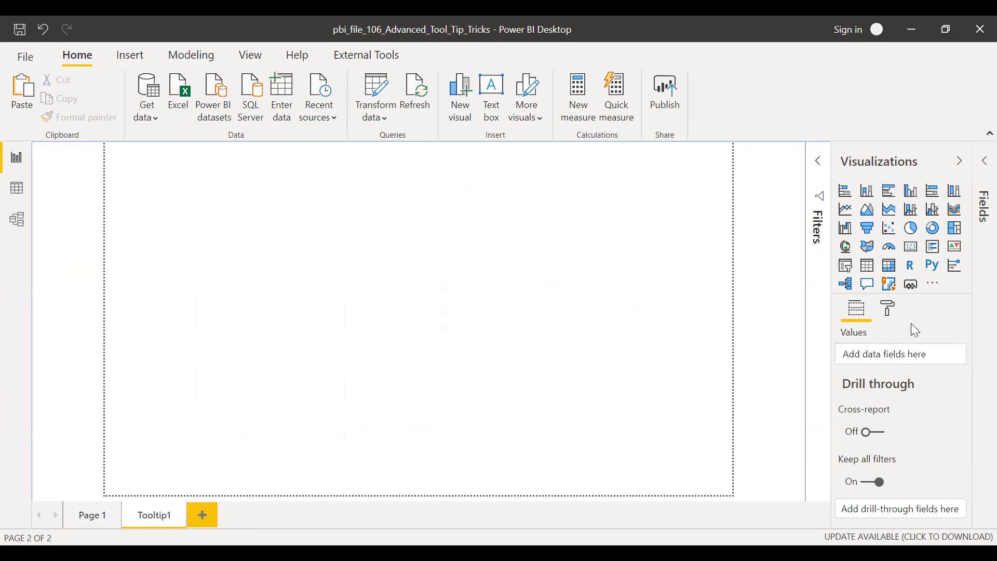
pyautogui.click(886, 311)
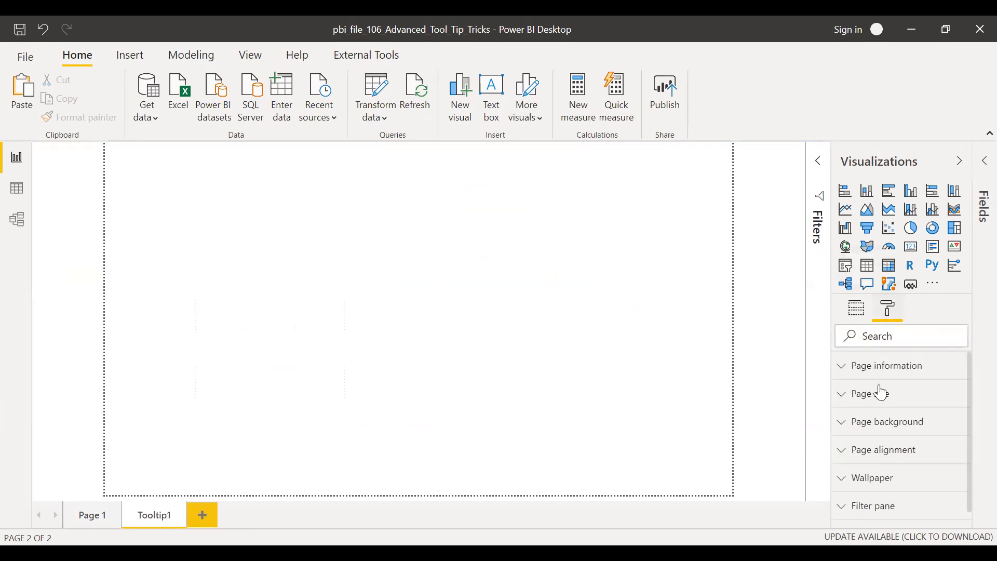
pyautogui.click(889, 364)
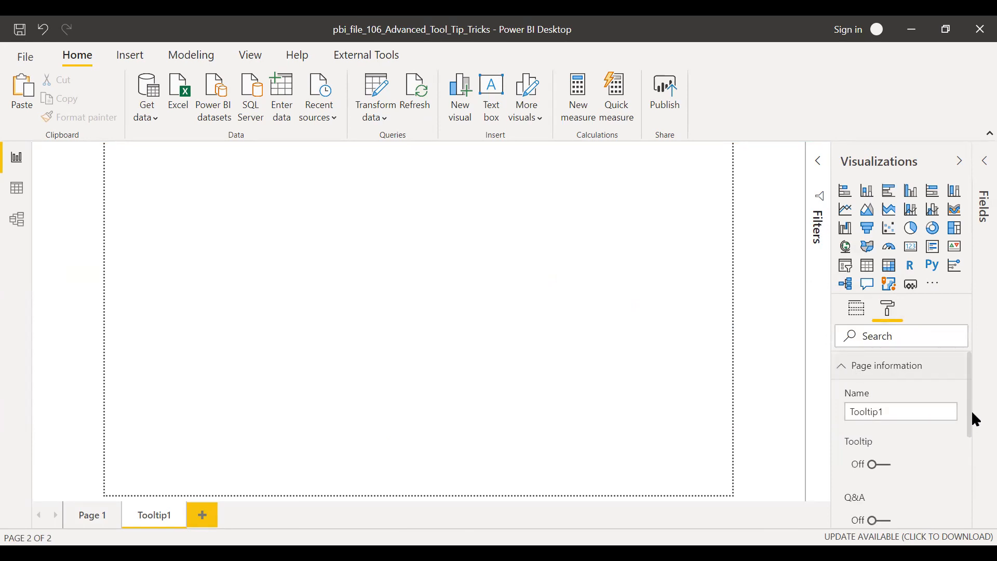
pyautogui.click(884, 464)
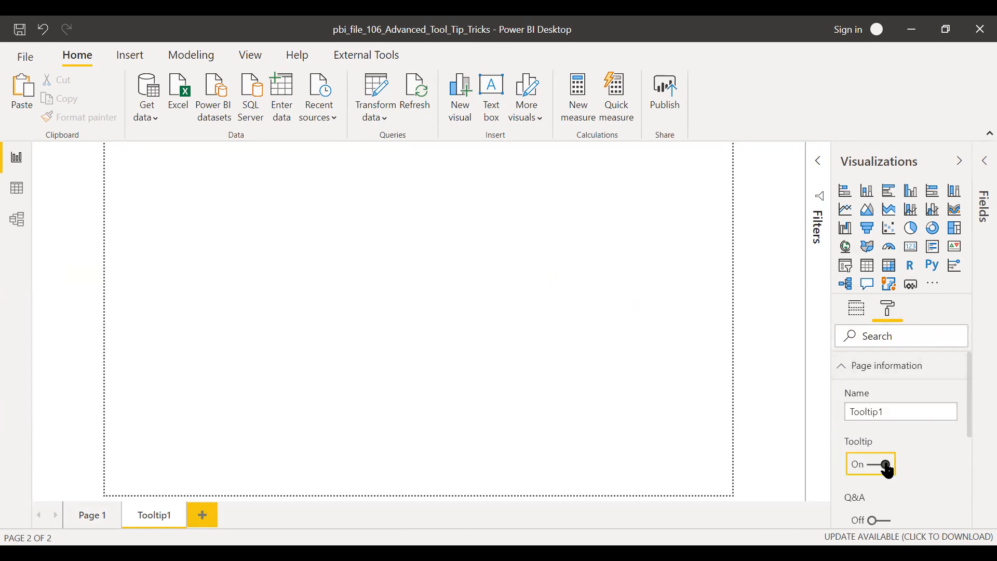
pyautogui.click(841, 365)
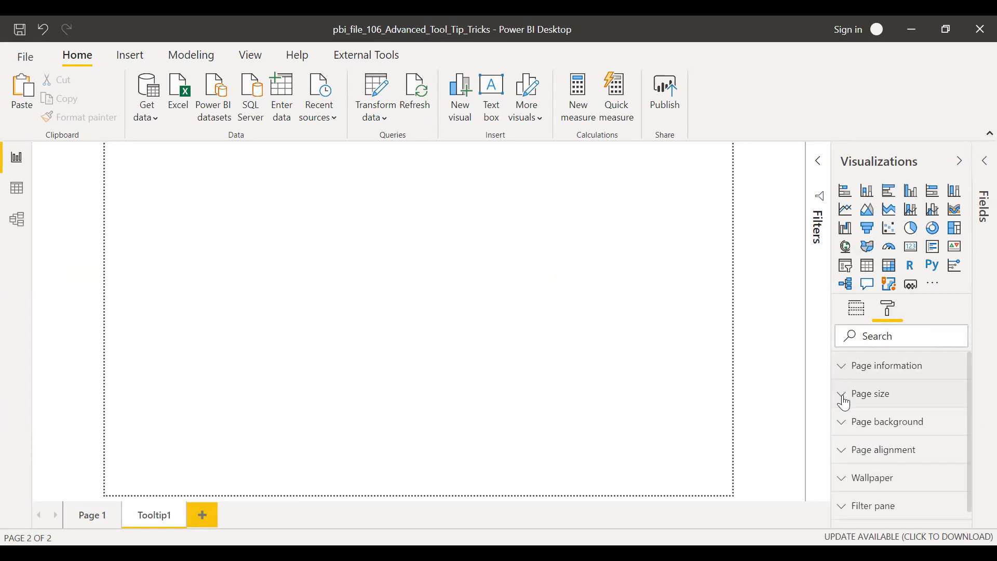
# Set the Tooltip1 page size type to Tooltip.
pyautogui.click(859, 392)
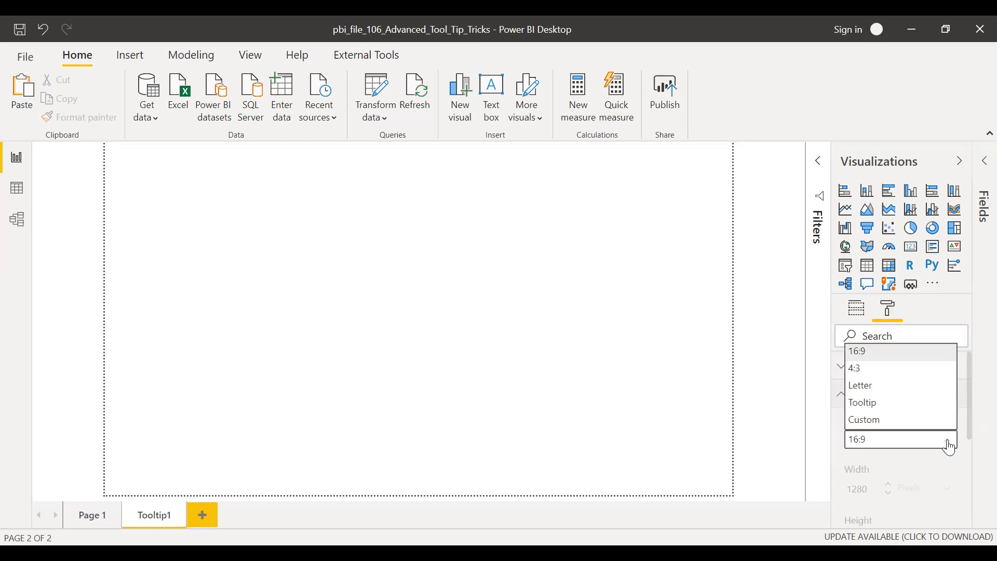
pyautogui.click(862, 403)
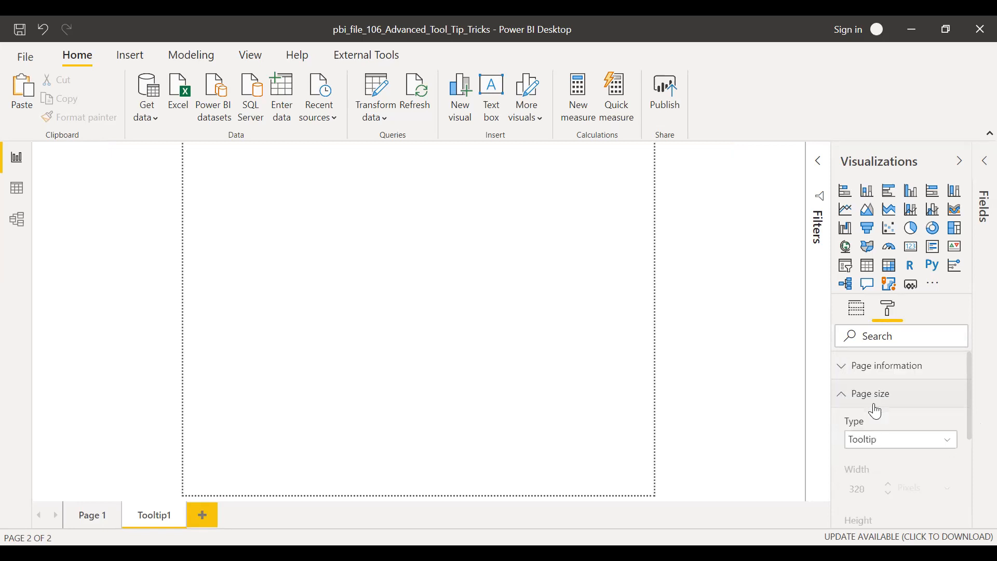
pyautogui.click(870, 392)
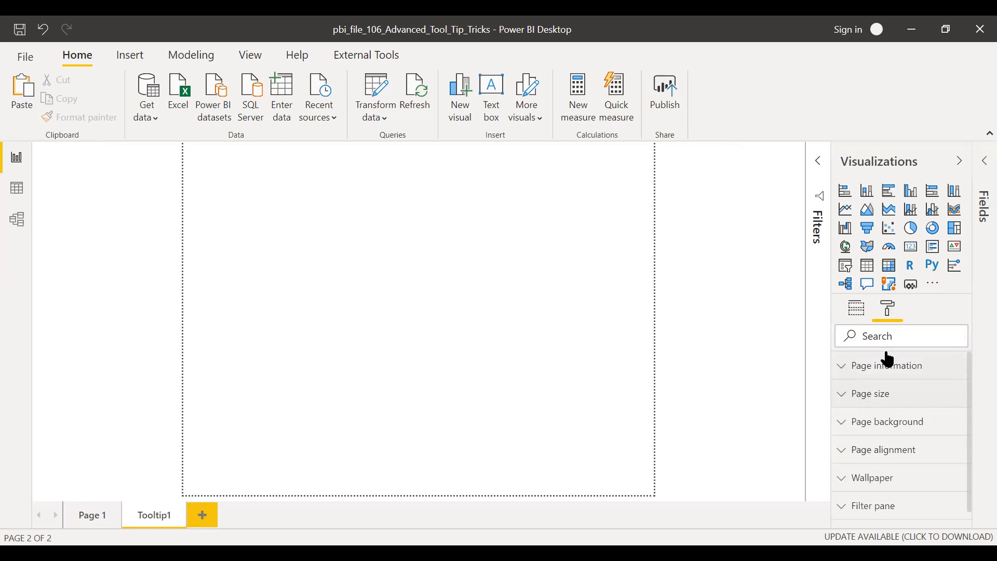
pyautogui.moveTo(738, 291)
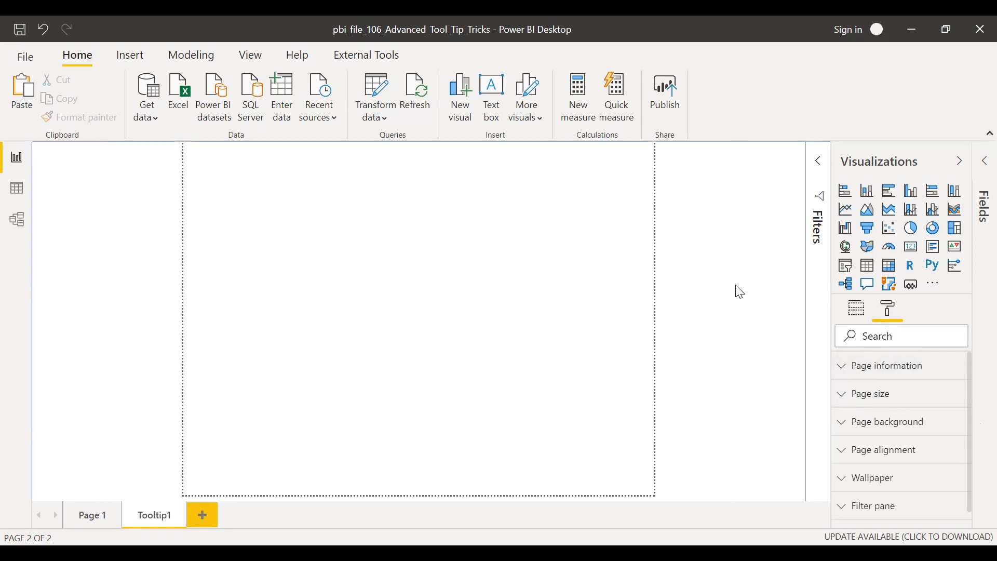
pyautogui.moveTo(558, 296)
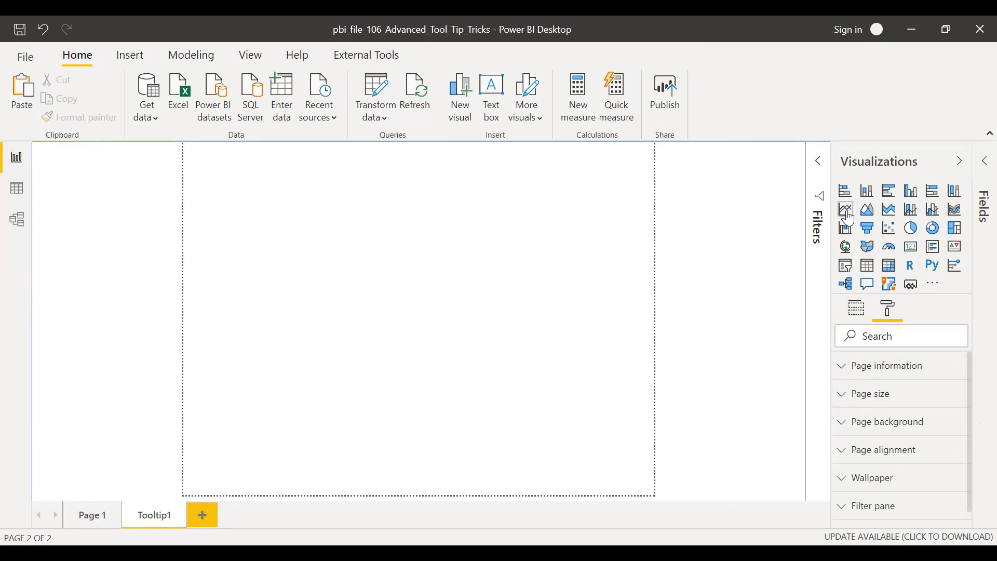
# Add a line chart filling the page with plain Month (not the hierarchy) on the axis.
pyautogui.click(844, 209)
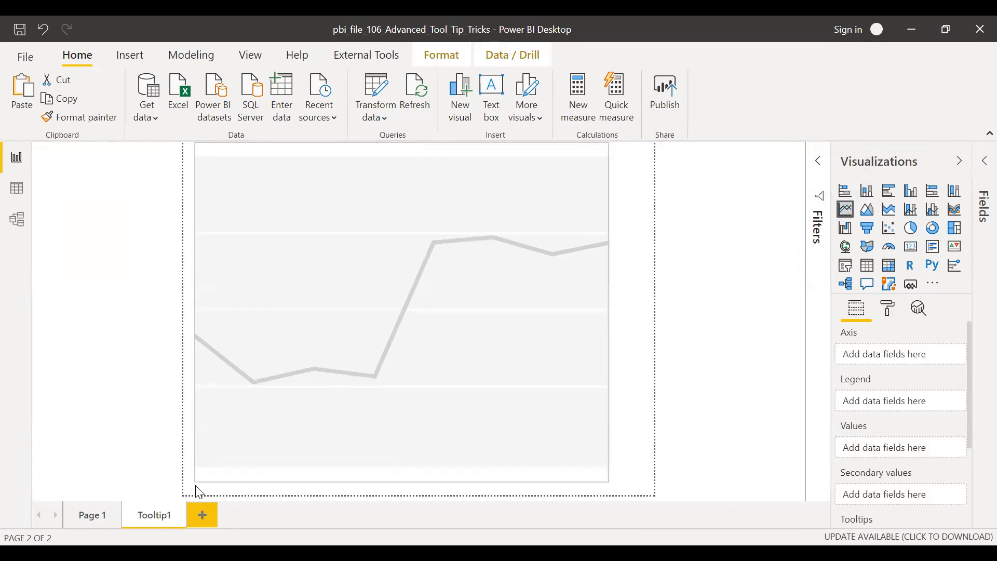
pyautogui.click(401, 311)
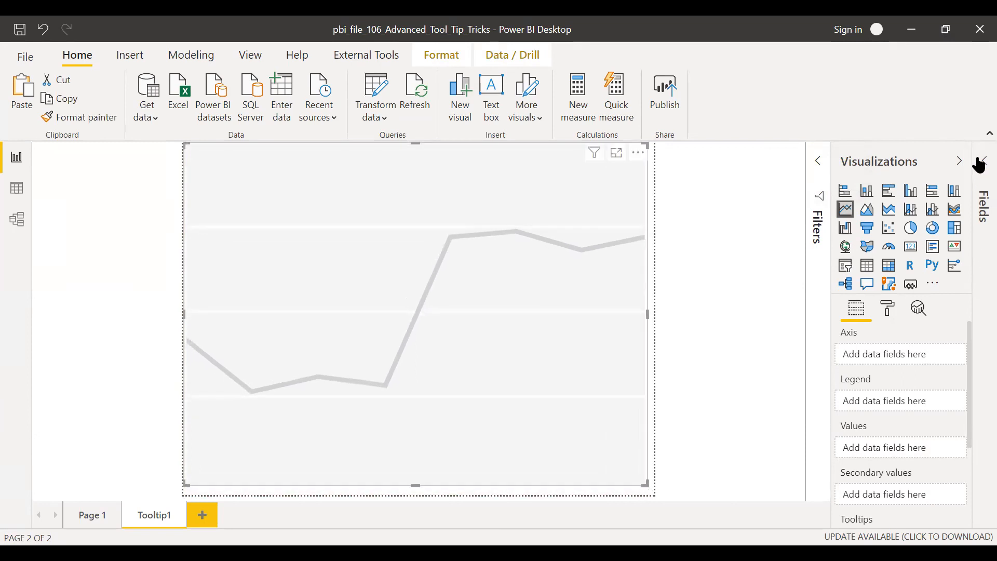
pyautogui.click(980, 161)
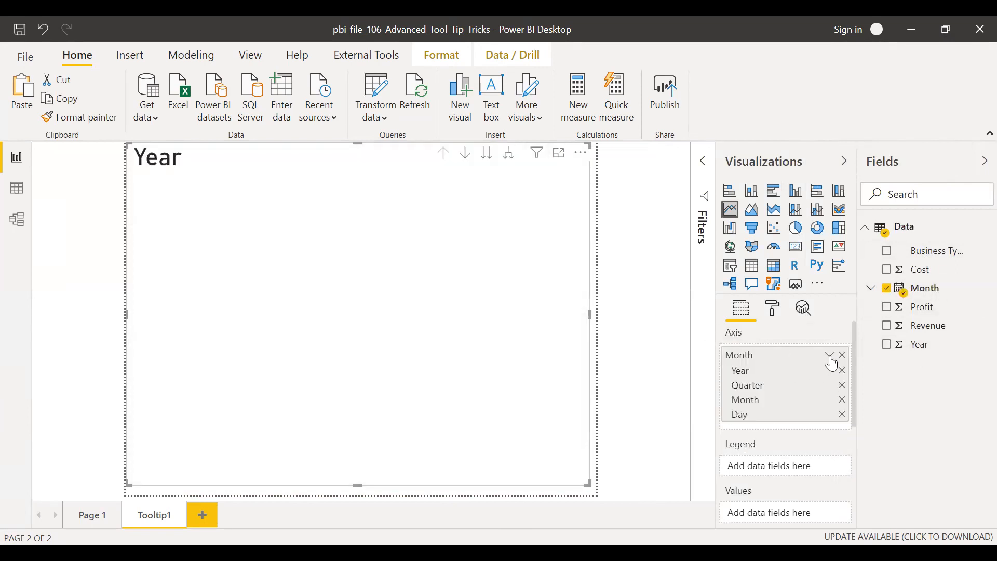
pyautogui.click(830, 355)
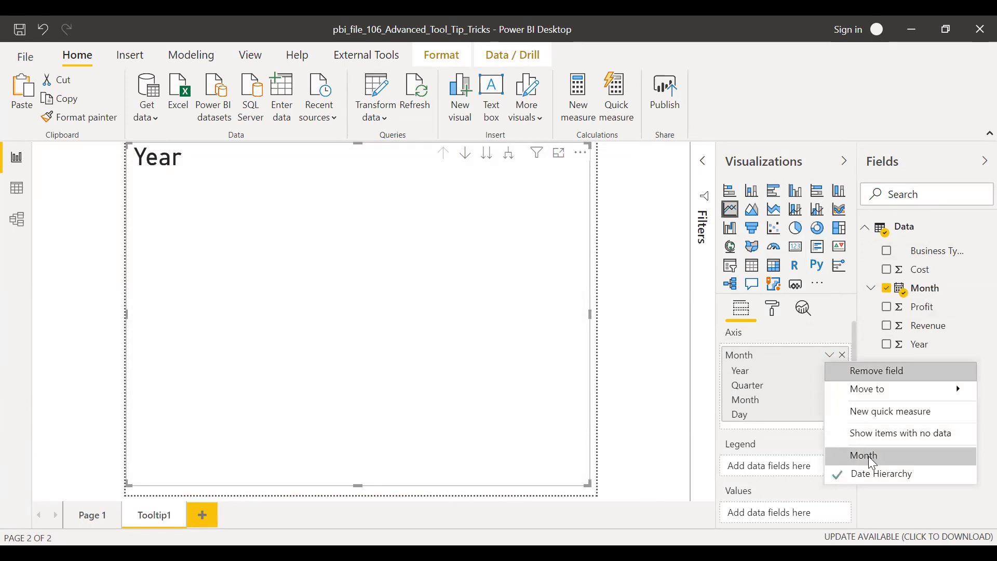
pyautogui.click(863, 455)
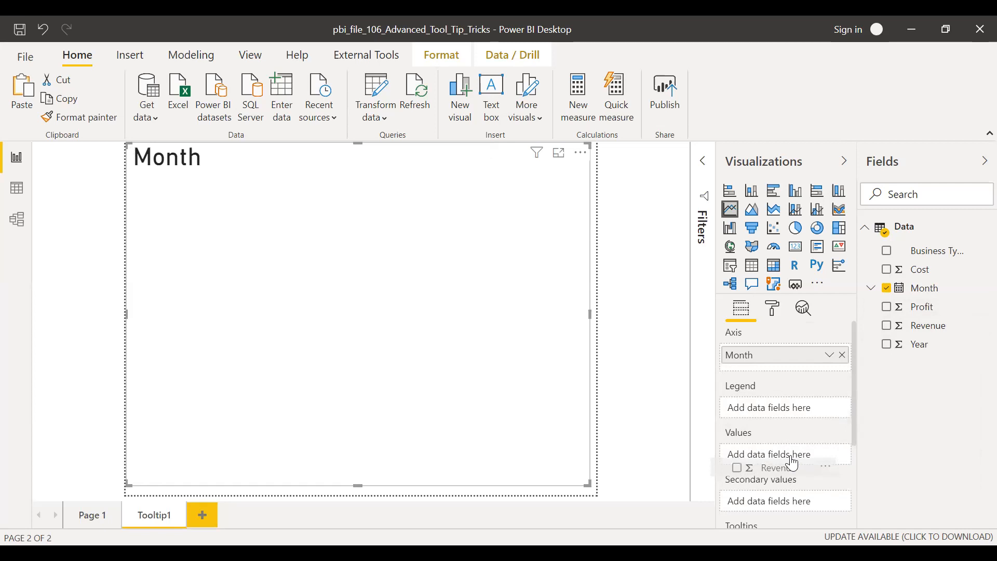
# Add Revenue, Cost and Profit as the chart's values and turn off its title.
pyautogui.click(888, 325)
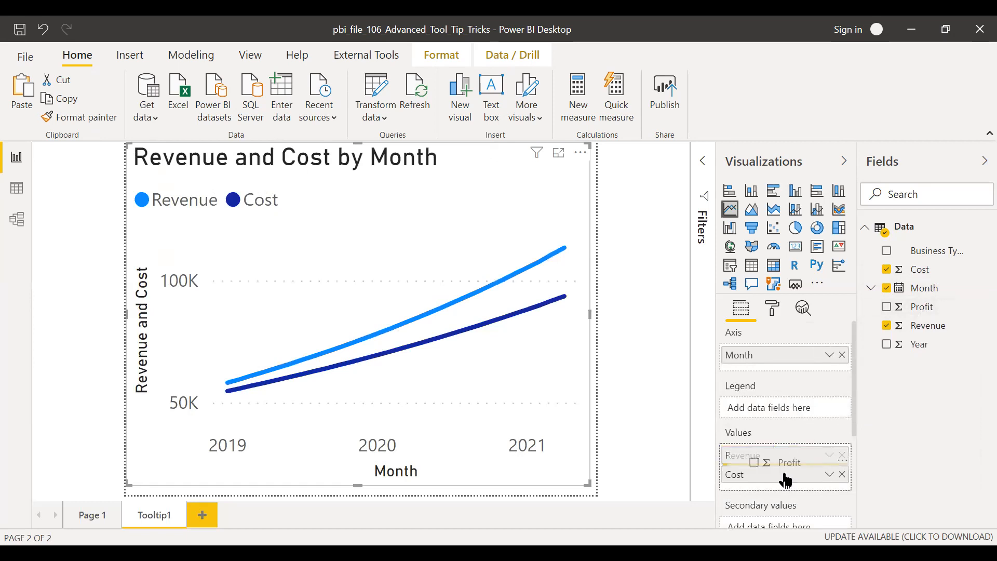
pyautogui.click(886, 306)
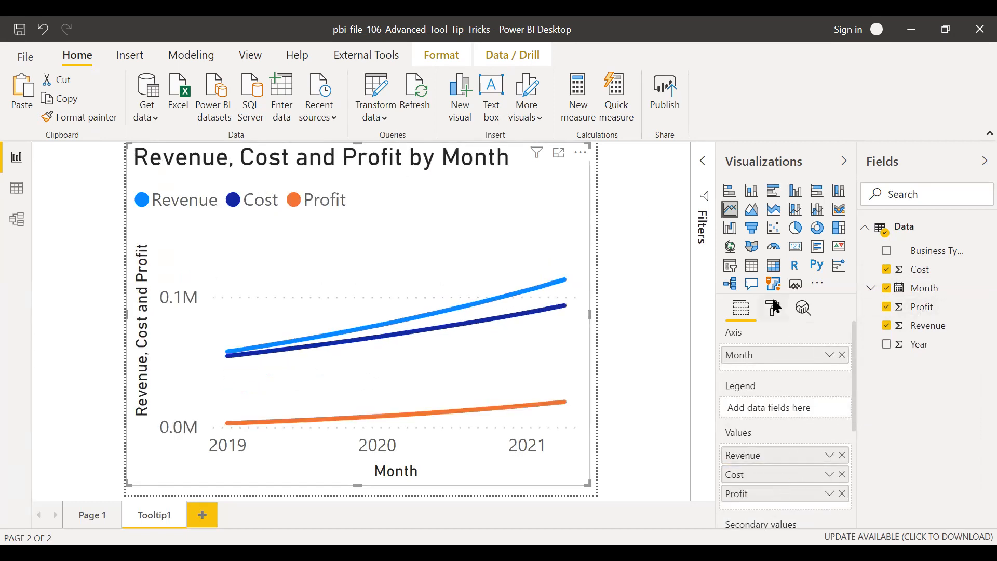
pyautogui.click(772, 308)
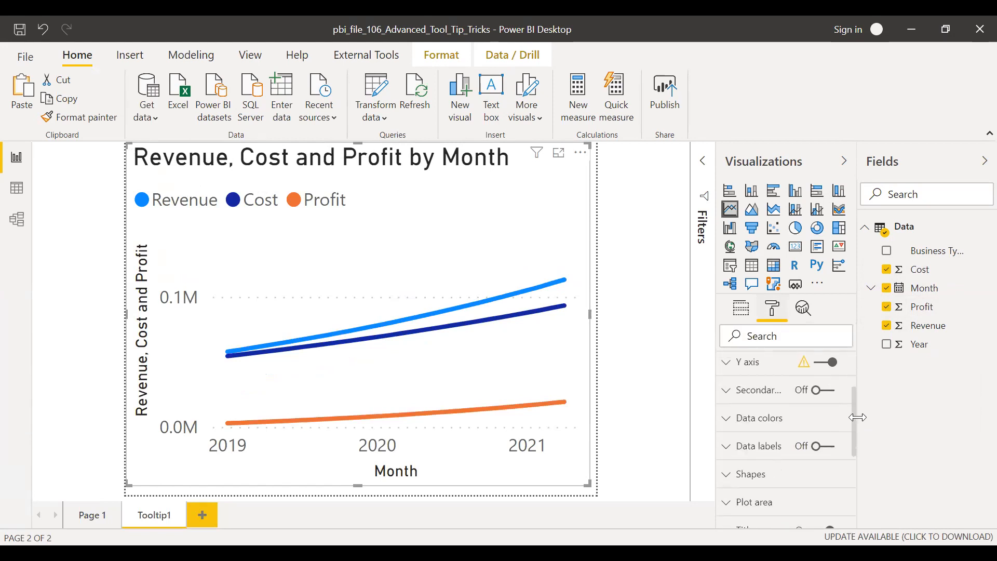
pyautogui.scroll(-3)
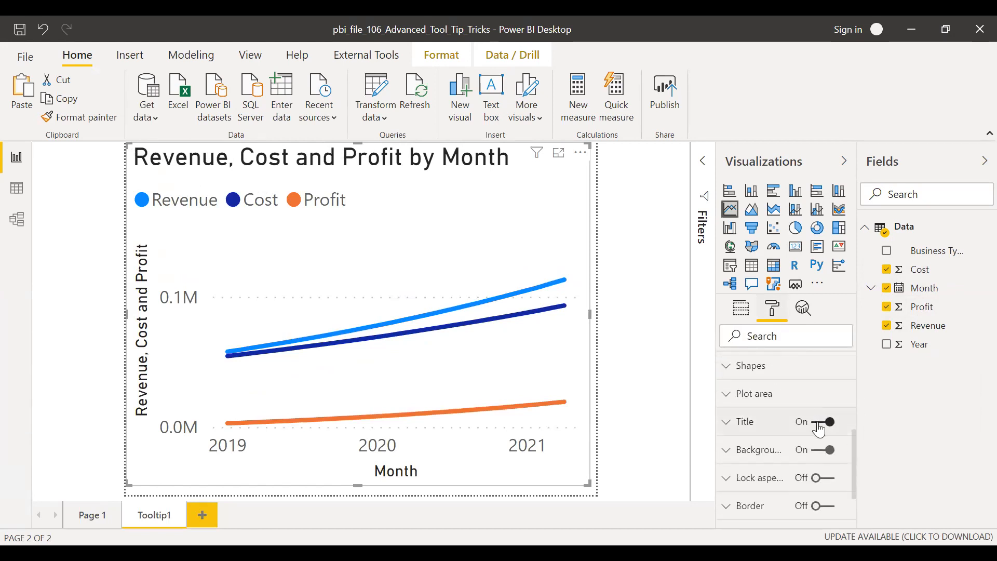
pyautogui.click(823, 421)
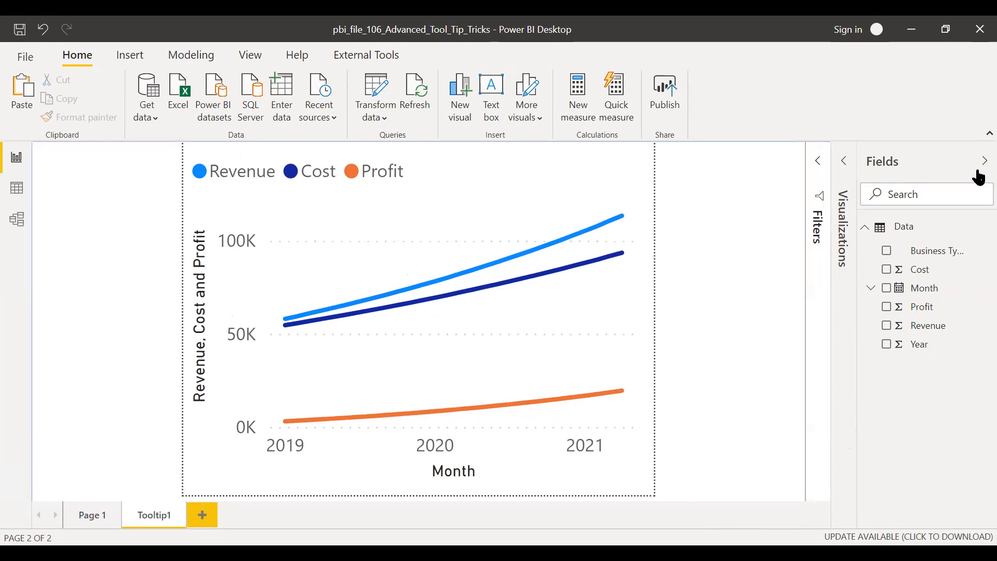
# Return to Page 1 and select the Revenue, Cost and Profit by Year bar chart.
pyautogui.click(93, 515)
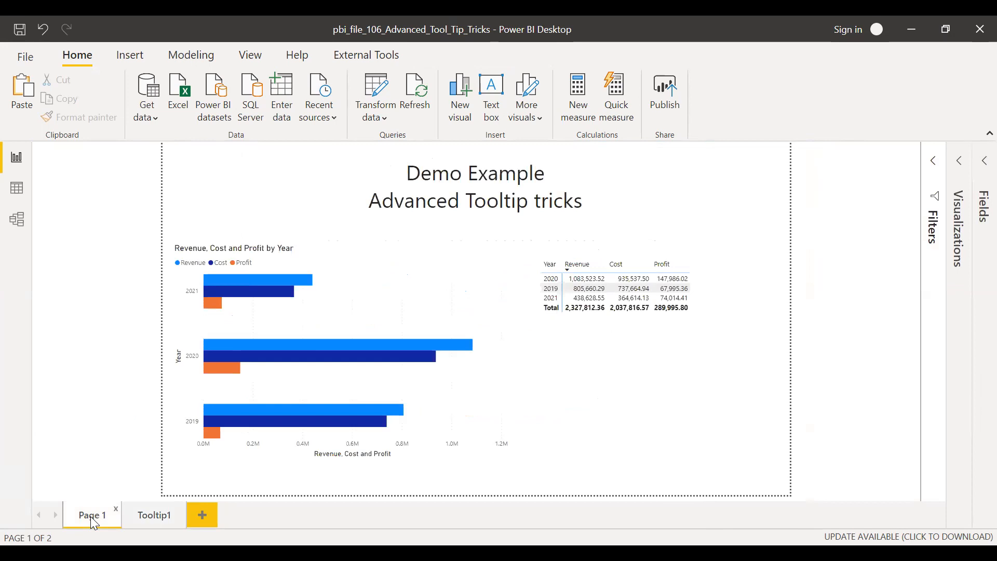
pyautogui.moveTo(372, 411)
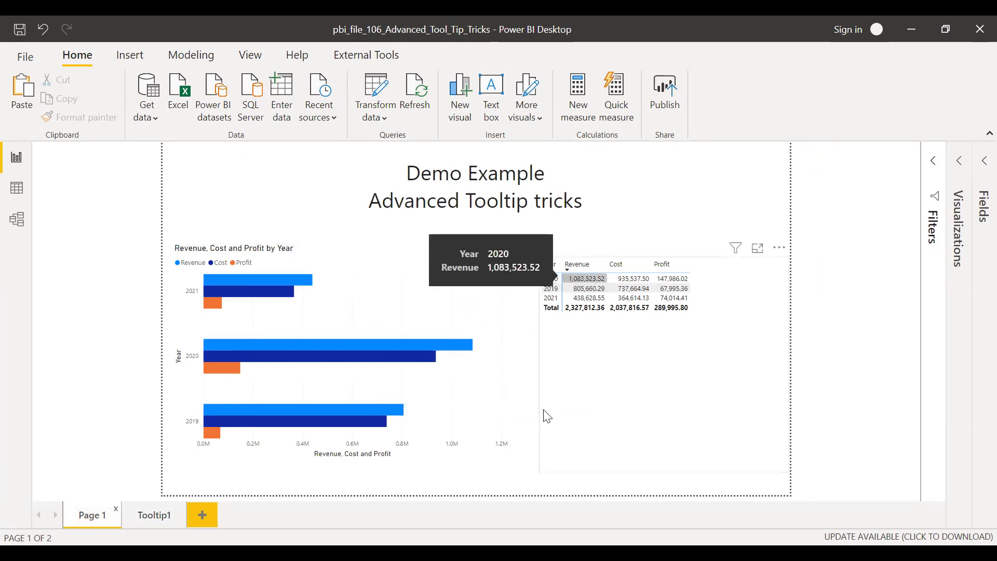
pyautogui.moveTo(466, 255)
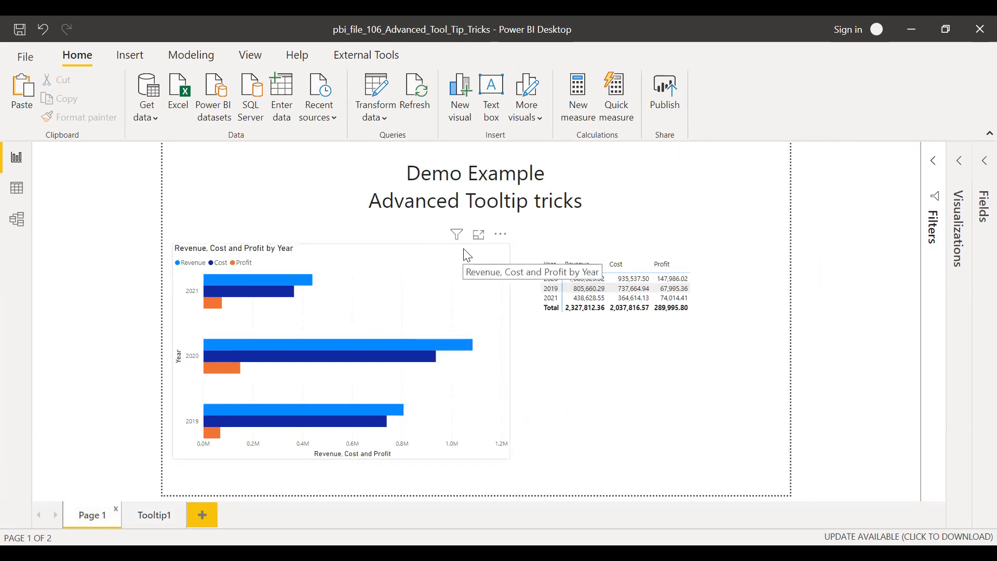
pyautogui.click(318, 350)
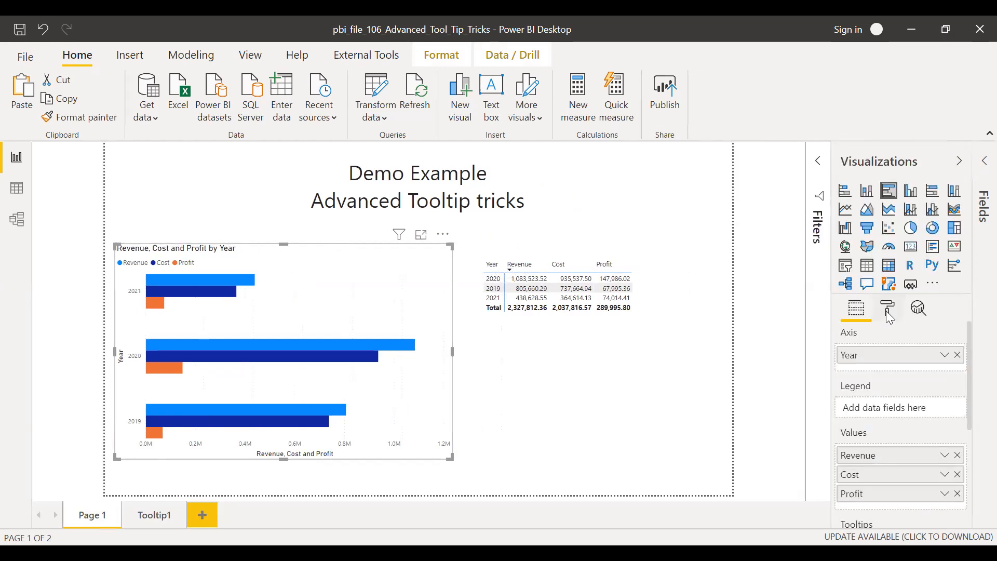
# Set the bar chart's tooltip to Report page type using the Tooltip1 page.
pyautogui.click(886, 308)
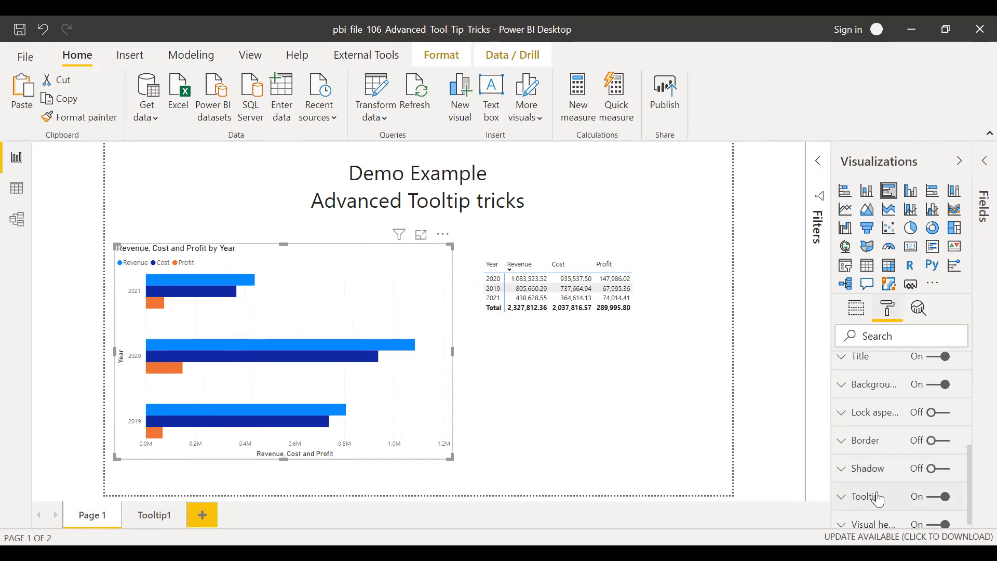
pyautogui.scroll(-3)
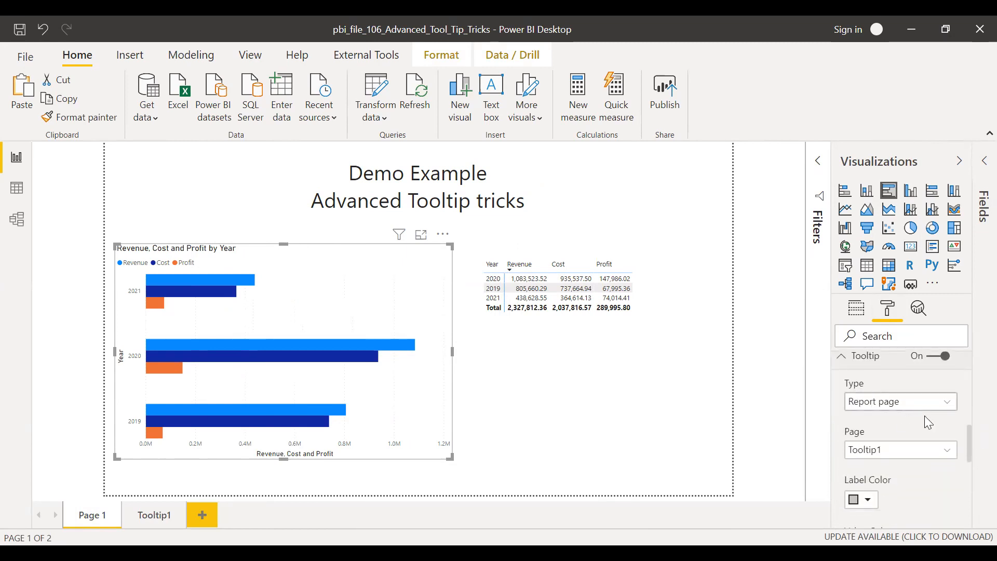
pyautogui.click(899, 450)
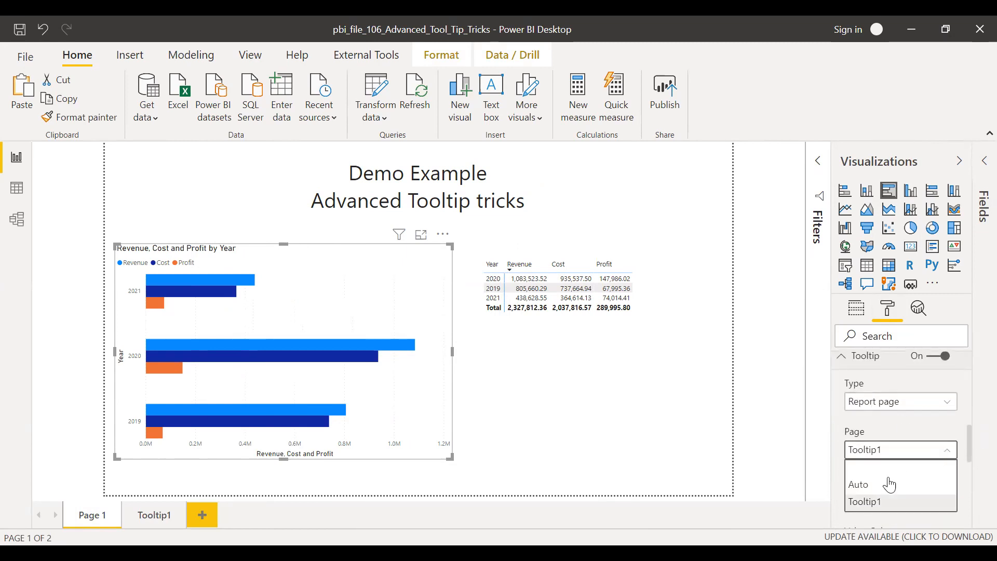
pyautogui.moveTo(892, 513)
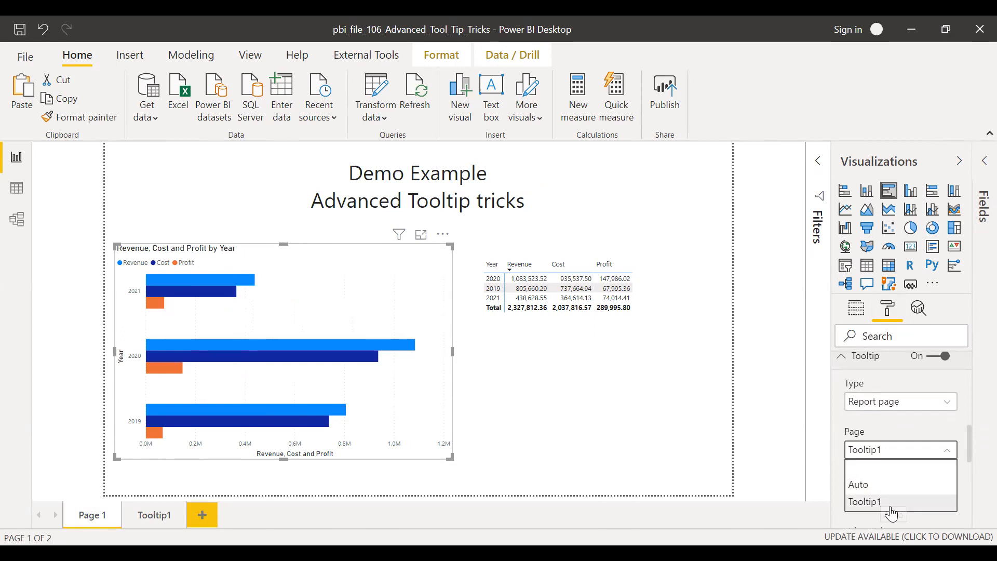
pyautogui.click(898, 401)
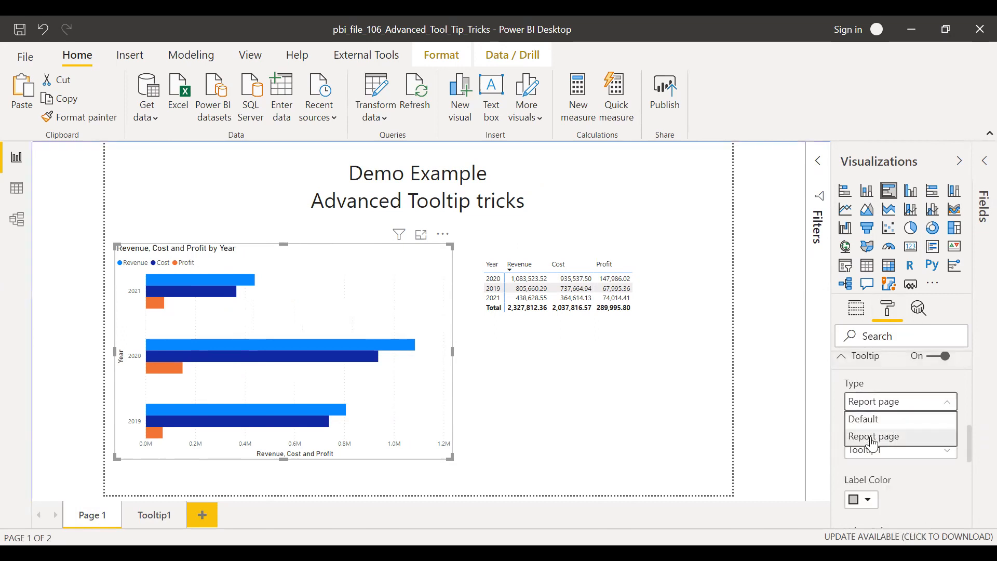
pyautogui.click(873, 437)
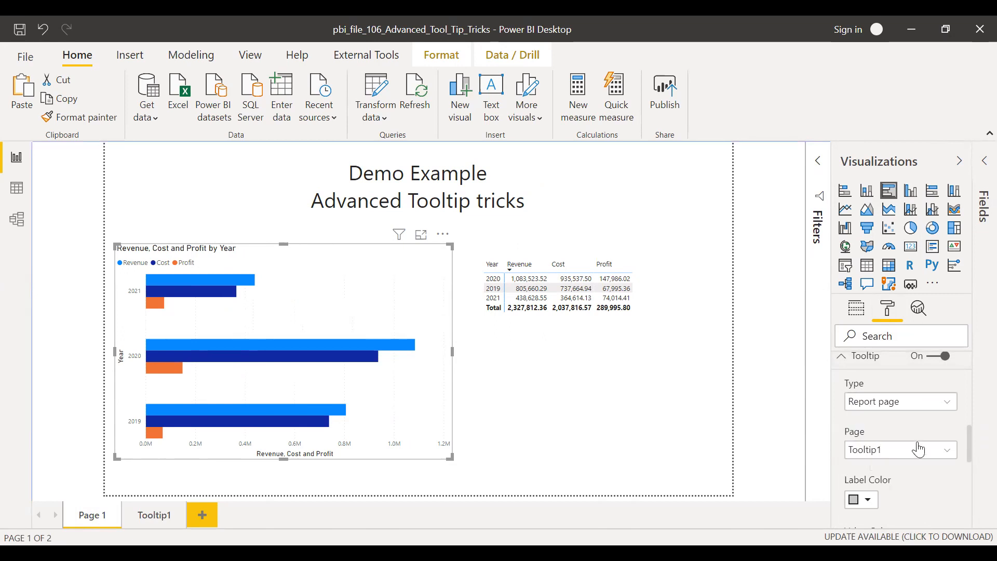
pyautogui.moveTo(806, 351)
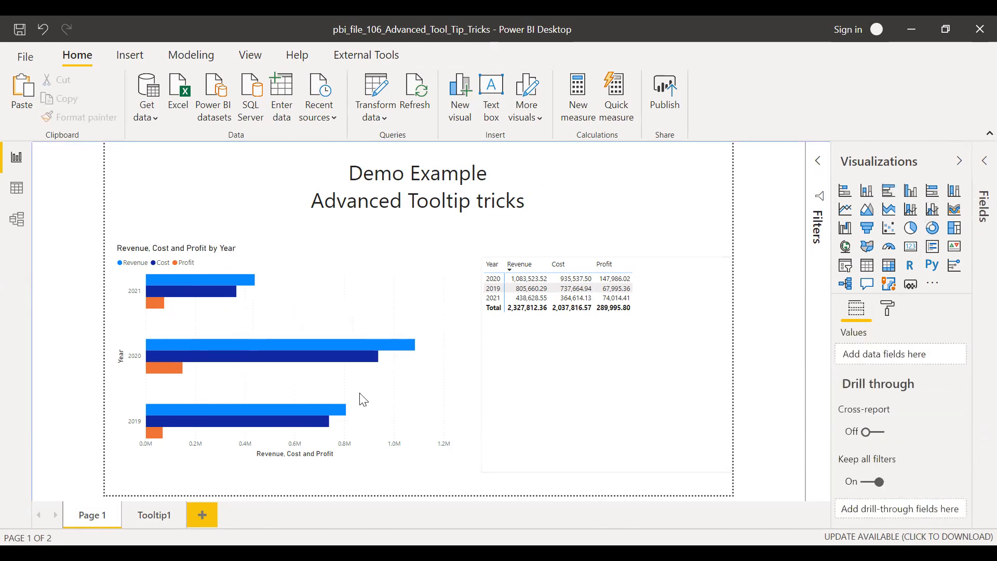
pyautogui.moveTo(308, 421)
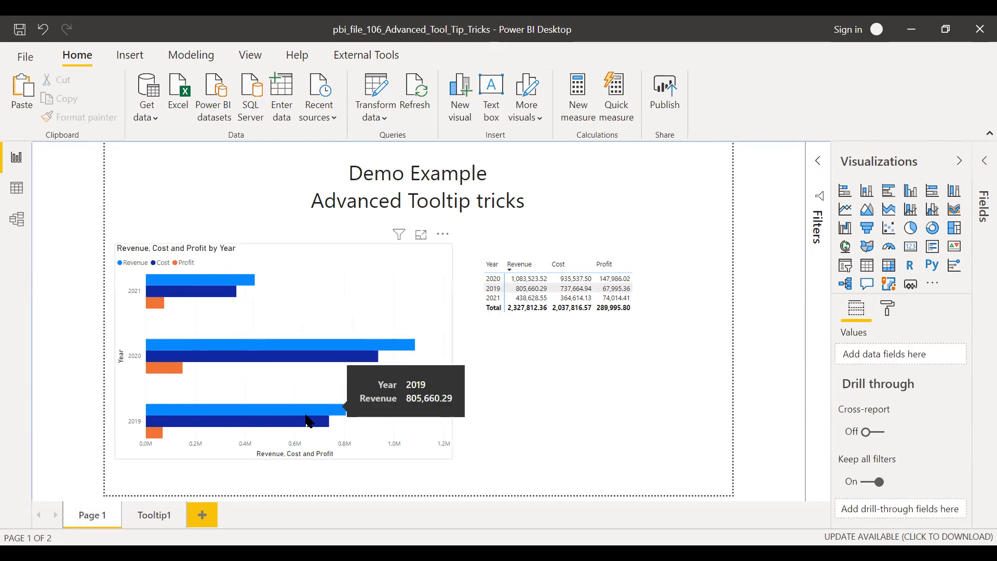
pyautogui.moveTo(305, 409)
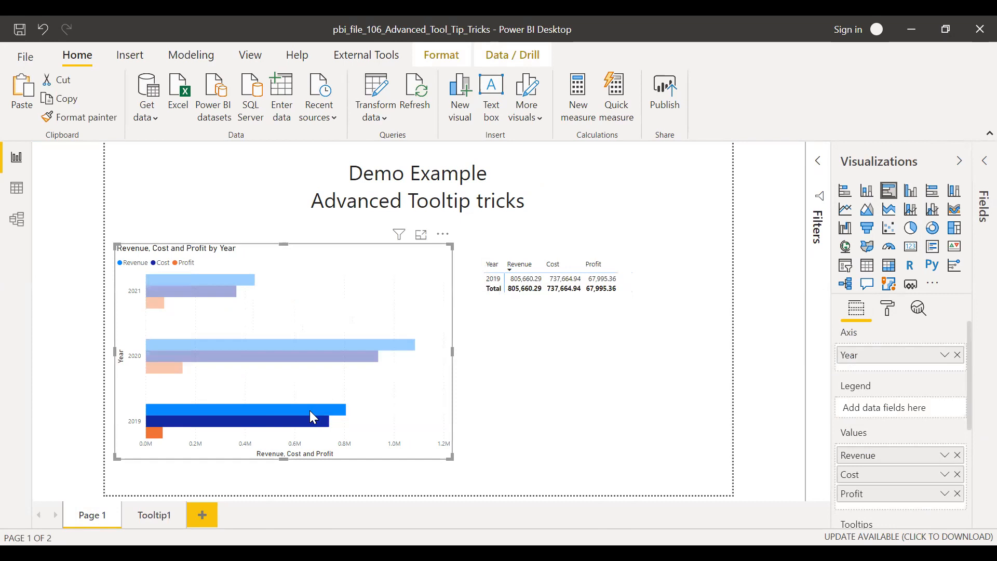
# Reopen the bar chart's formatting settings and review the Tooltip options.
pyautogui.click(888, 308)
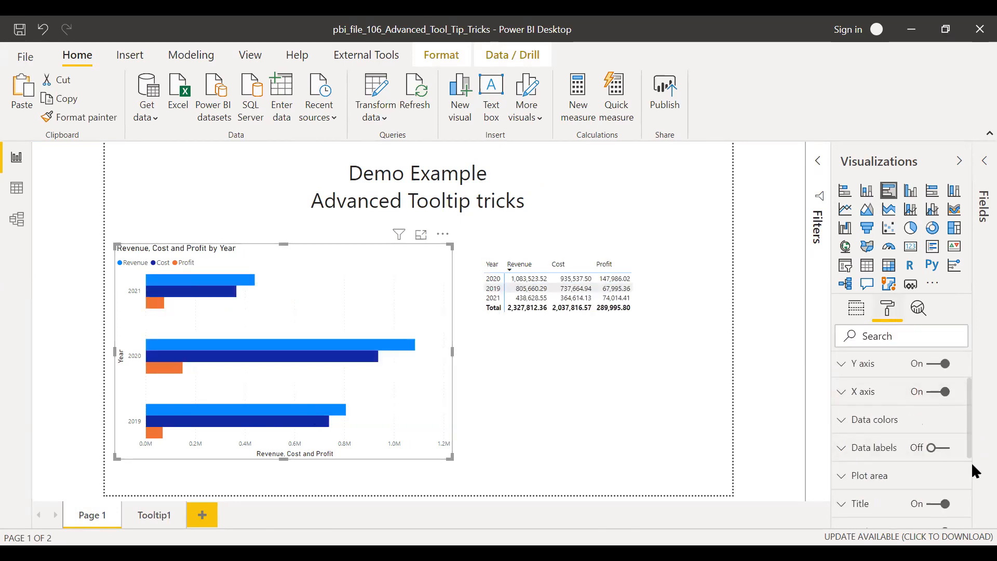
pyautogui.scroll(-3)
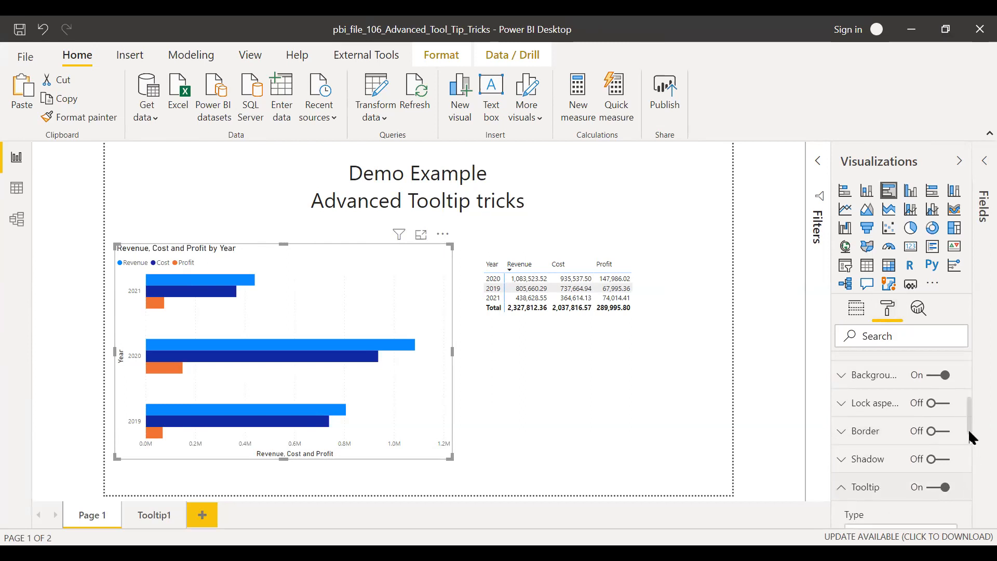
pyautogui.scroll(-3)
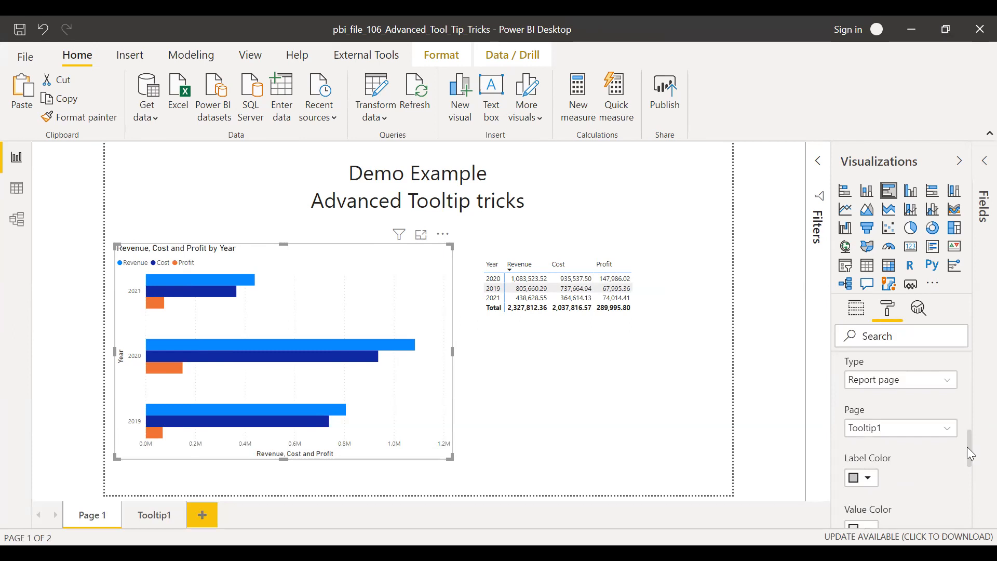
pyautogui.click(900, 427)
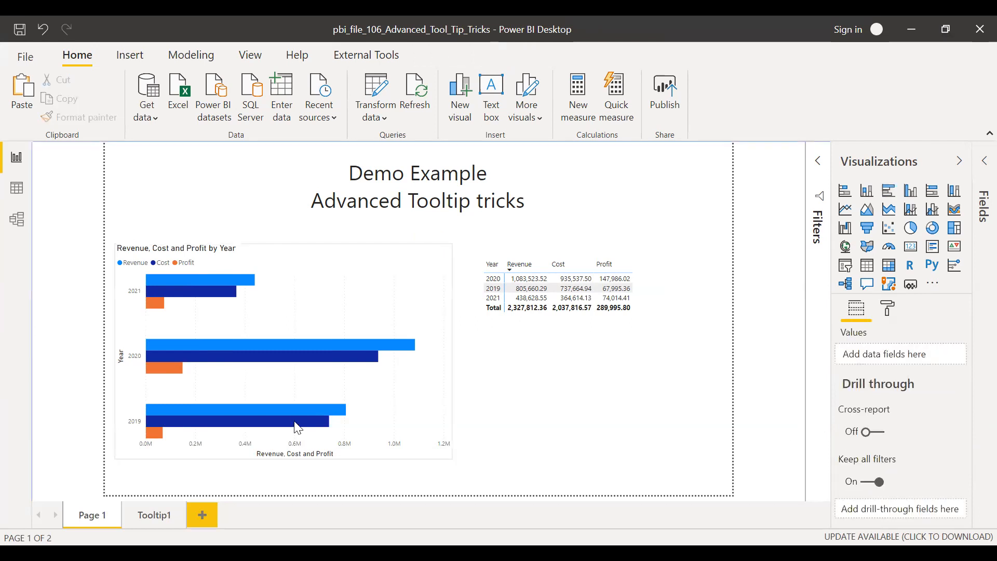
pyautogui.moveTo(296, 413)
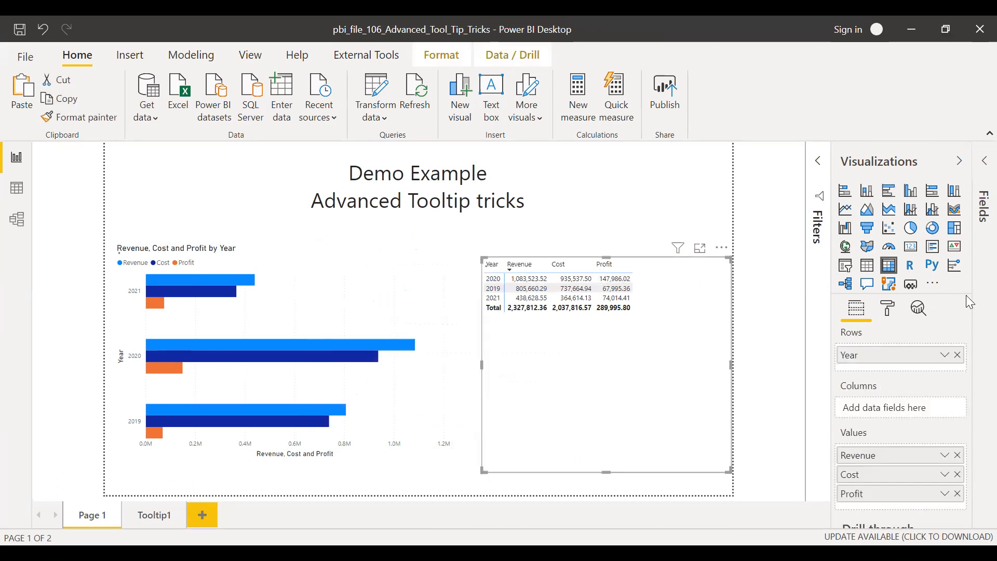
# Set the Year matrix's tooltip to Report page type using the Tooltip1 page.
pyautogui.click(887, 309)
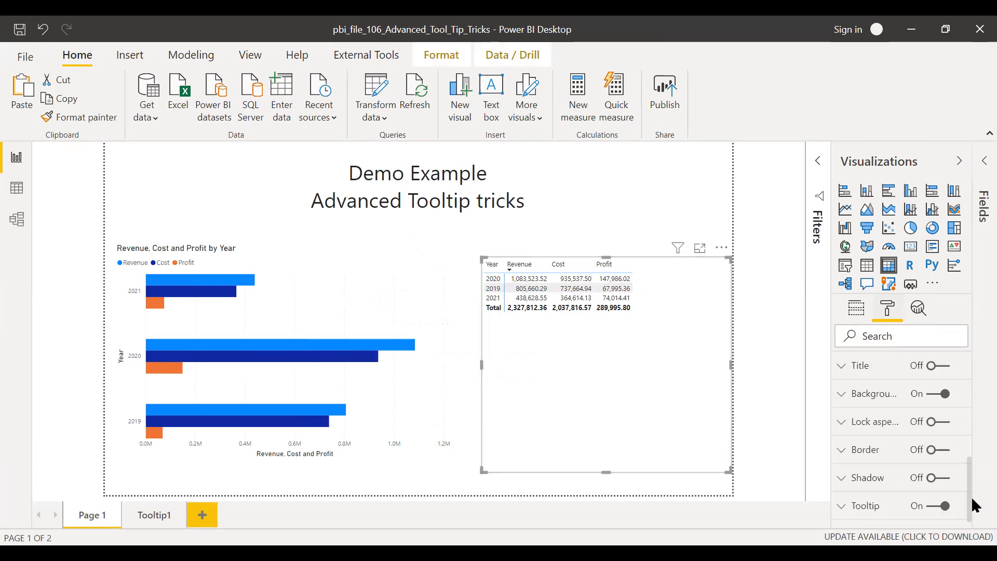
pyautogui.click(863, 506)
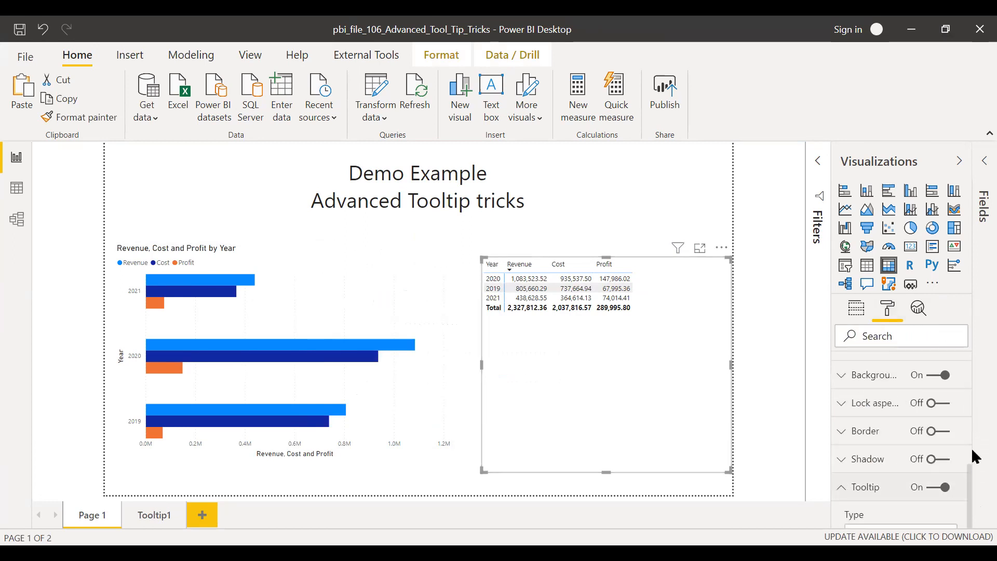
pyautogui.scroll(-3)
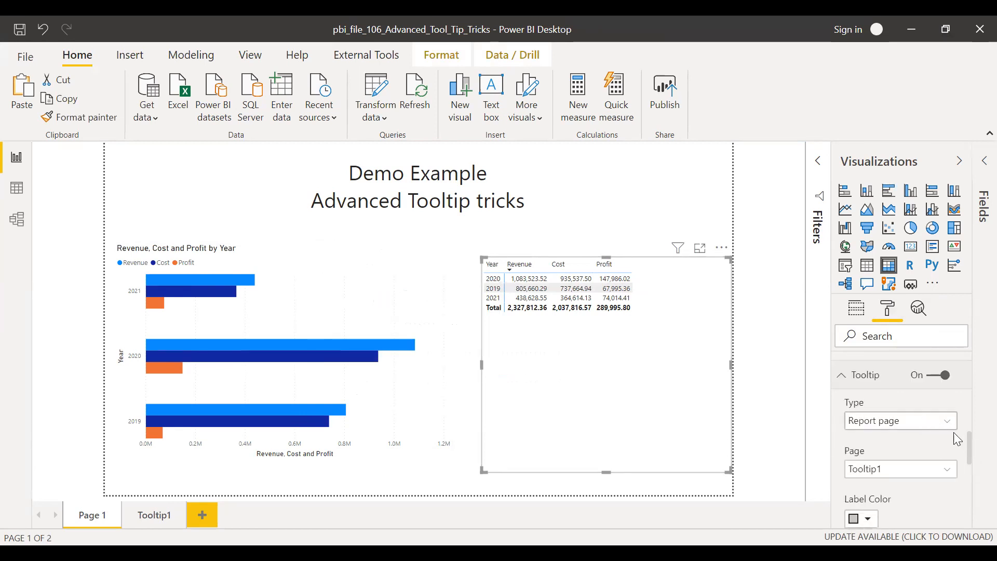
pyautogui.click(899, 421)
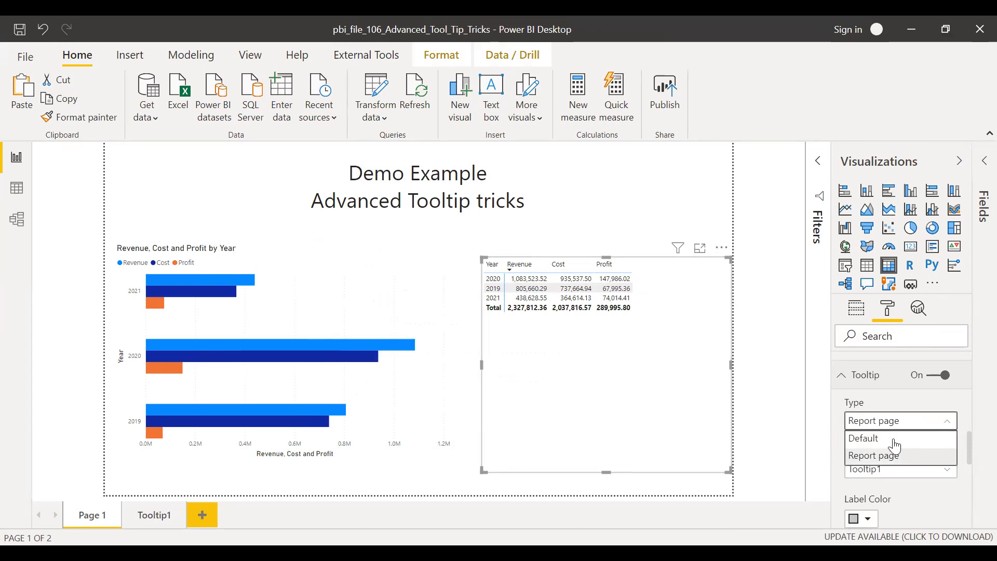
pyautogui.click(863, 437)
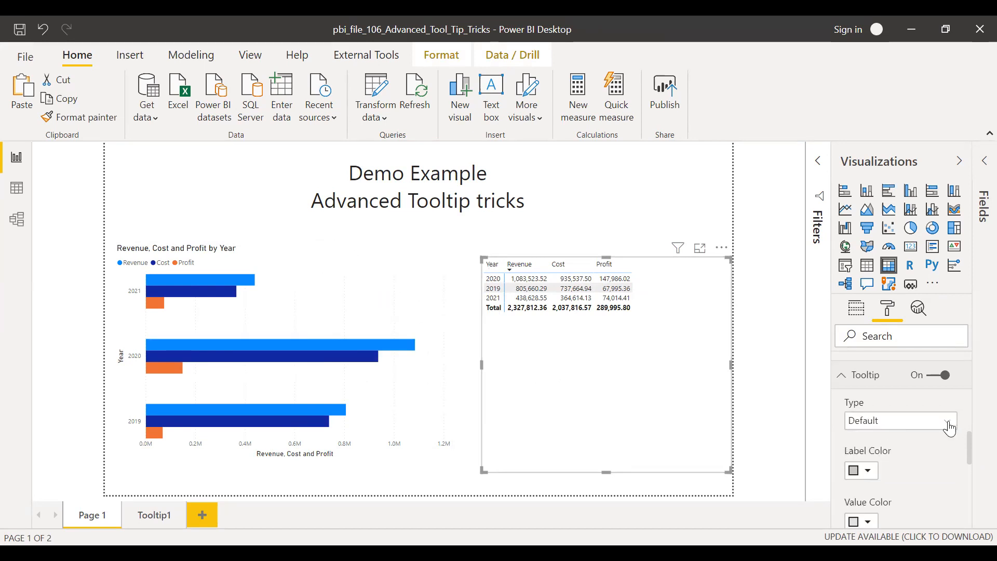
pyautogui.click(900, 420)
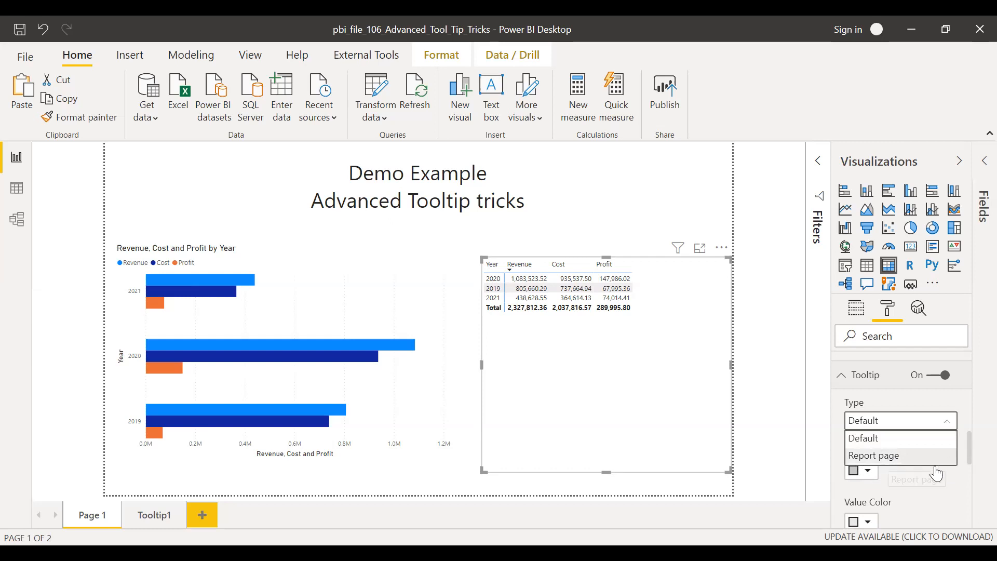
pyautogui.click(874, 455)
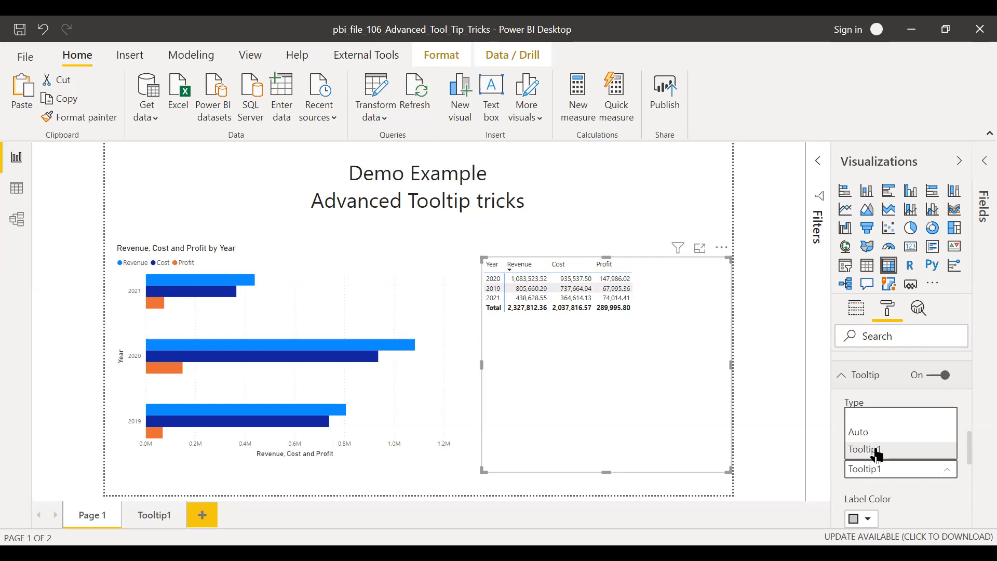
pyautogui.click(859, 449)
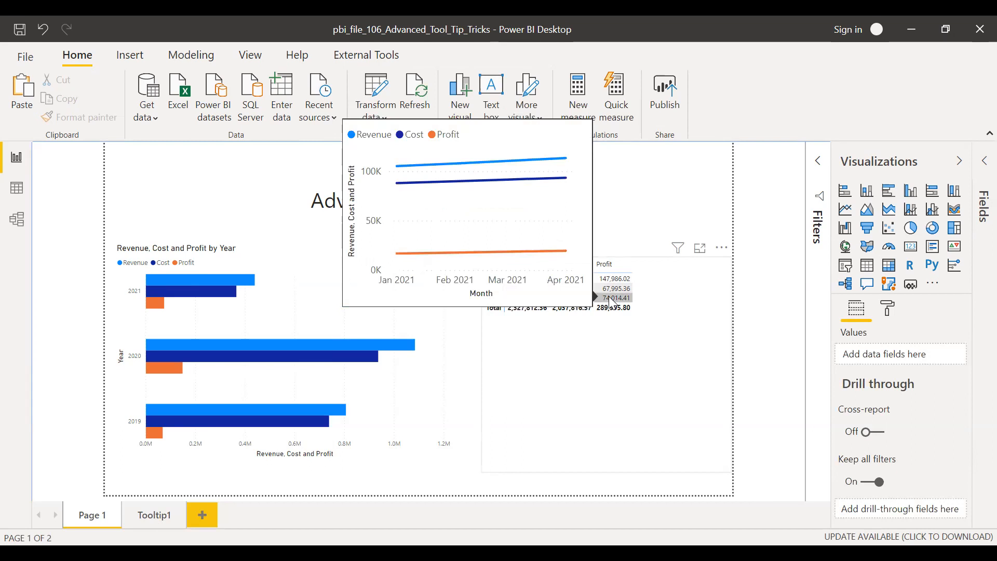
pyautogui.moveTo(979, 167)
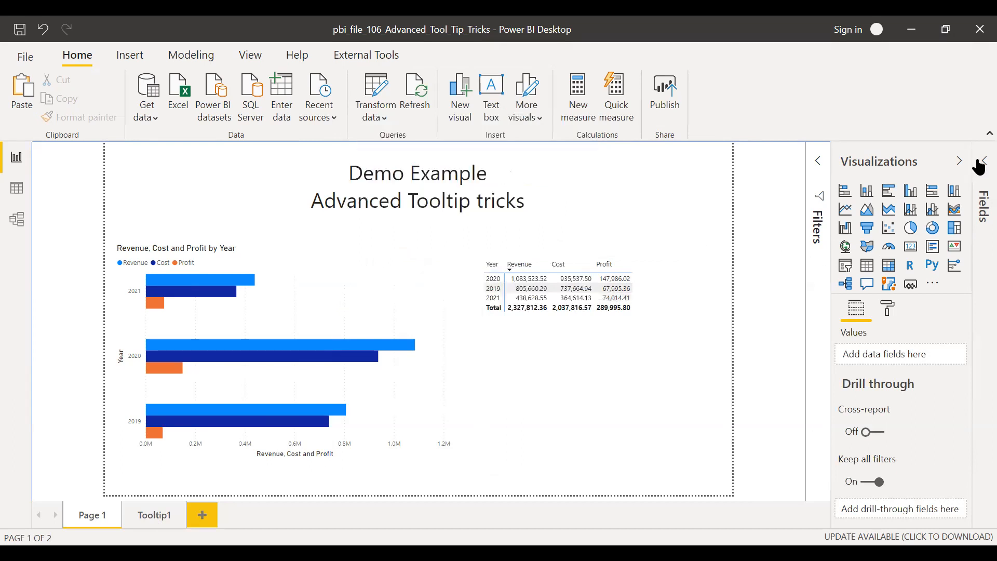
# Hide the Tooltip1 page from its tab menu and return to Page 1.
pyautogui.click(984, 160)
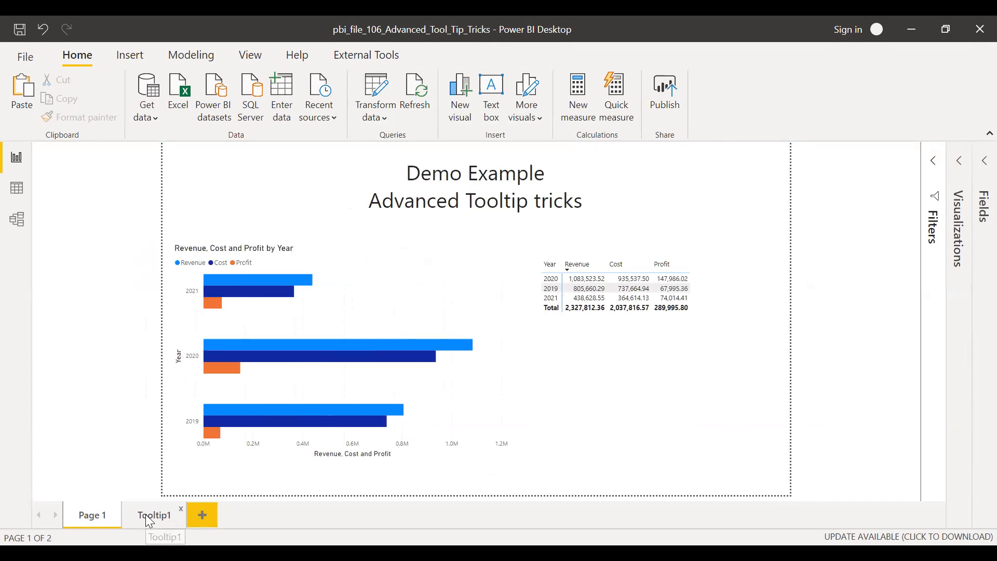
pyautogui.rightClick(154, 515)
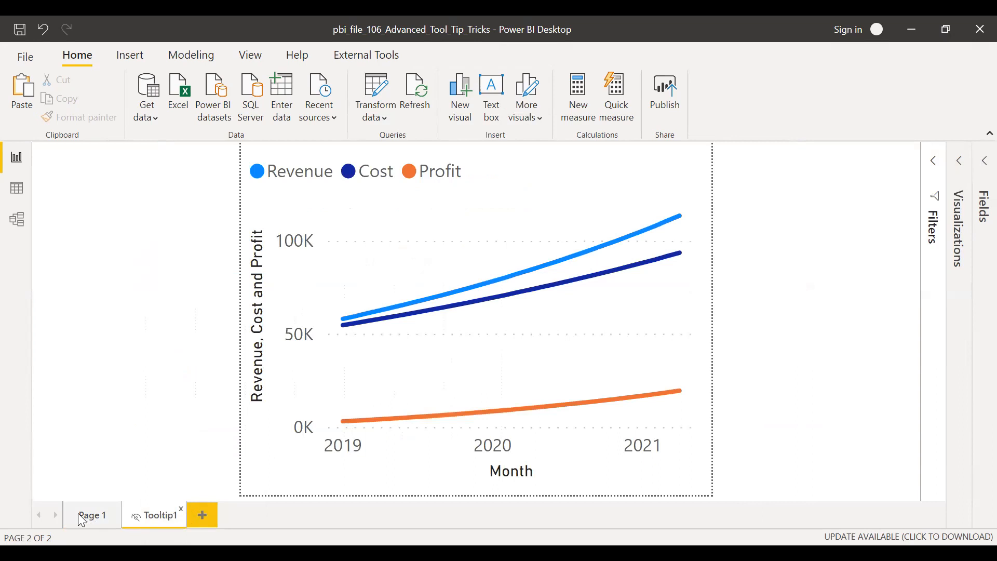
pyautogui.click(92, 514)
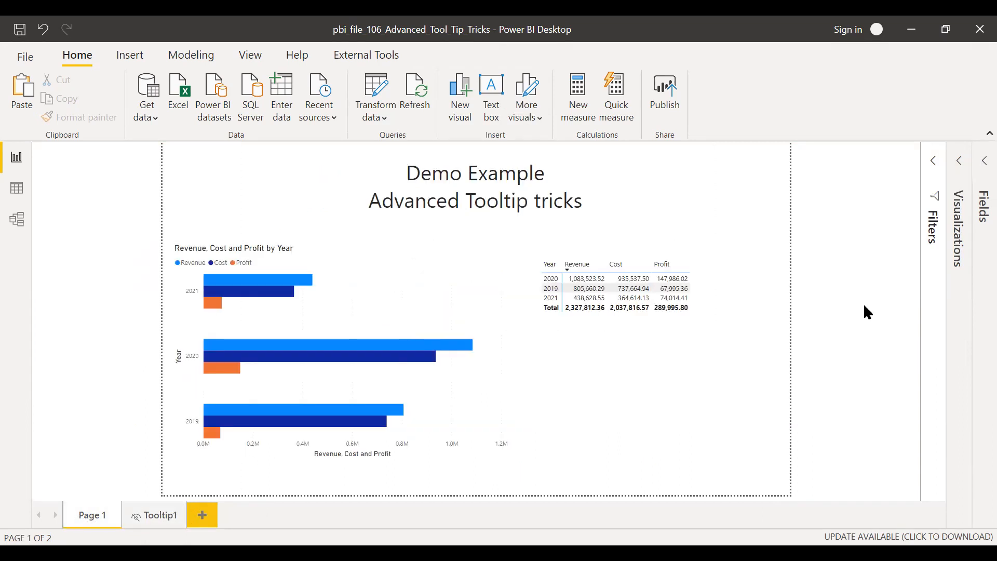
pyautogui.moveTo(389, 446)
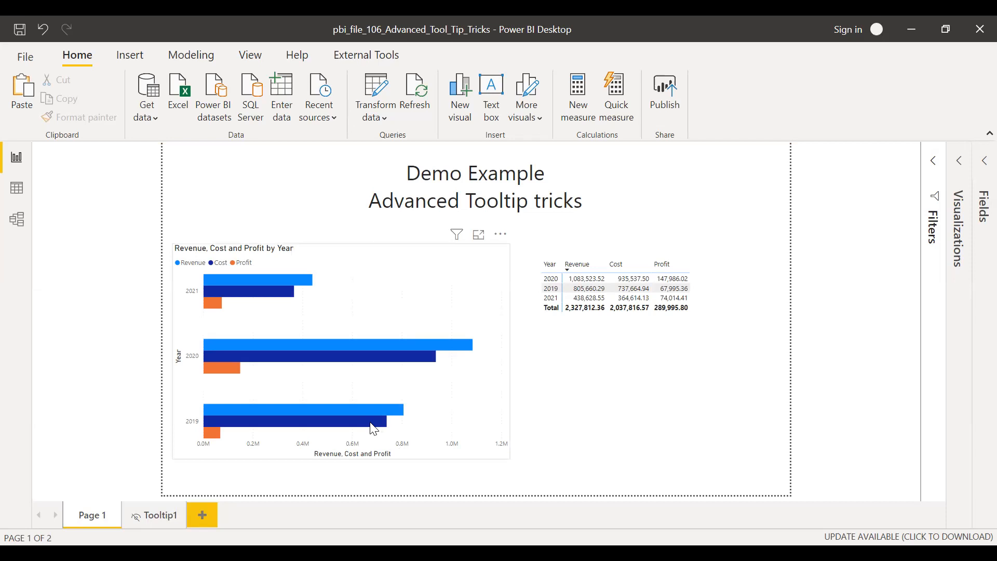
pyautogui.moveTo(374, 423)
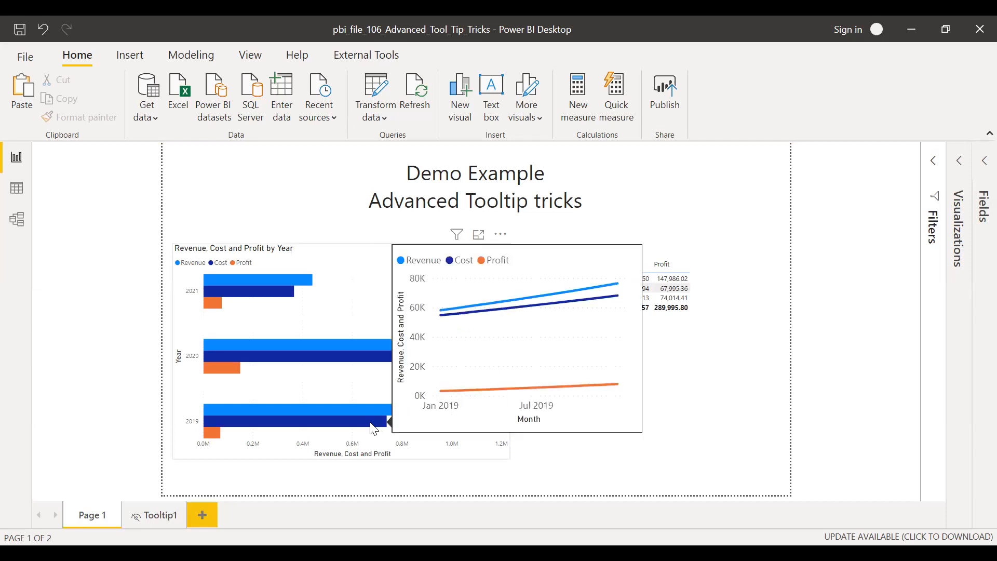